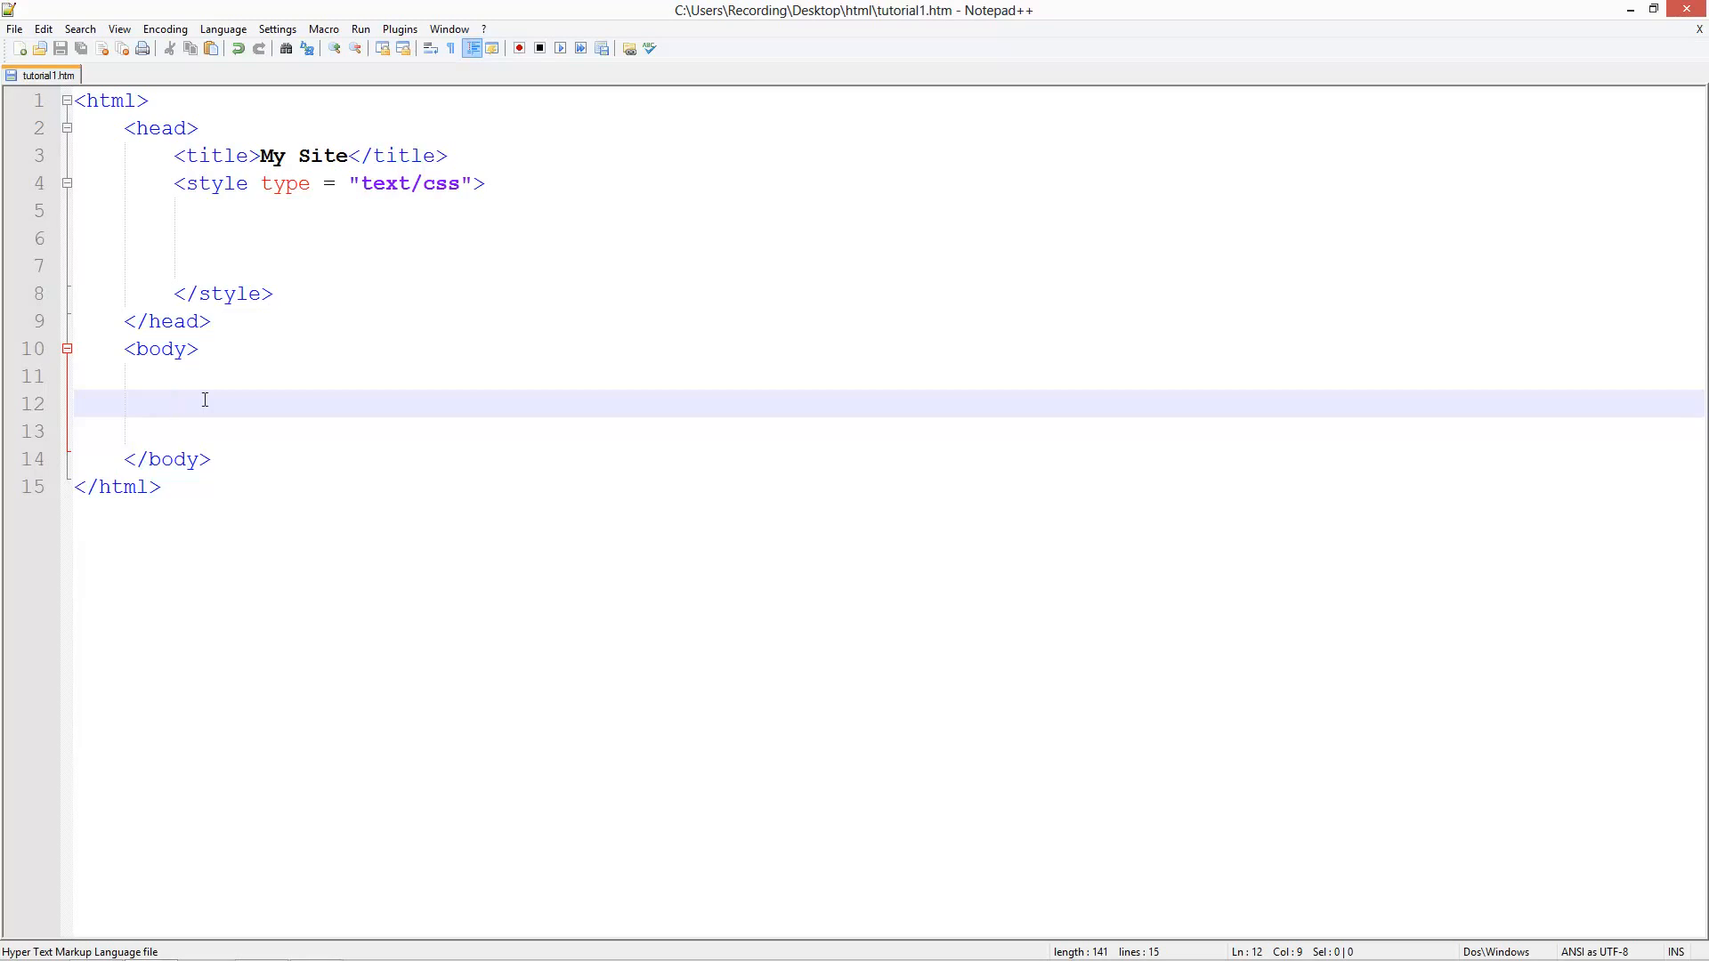
- Write two empty divs in the body, id "one" and id "two"
type("<div ></div>")
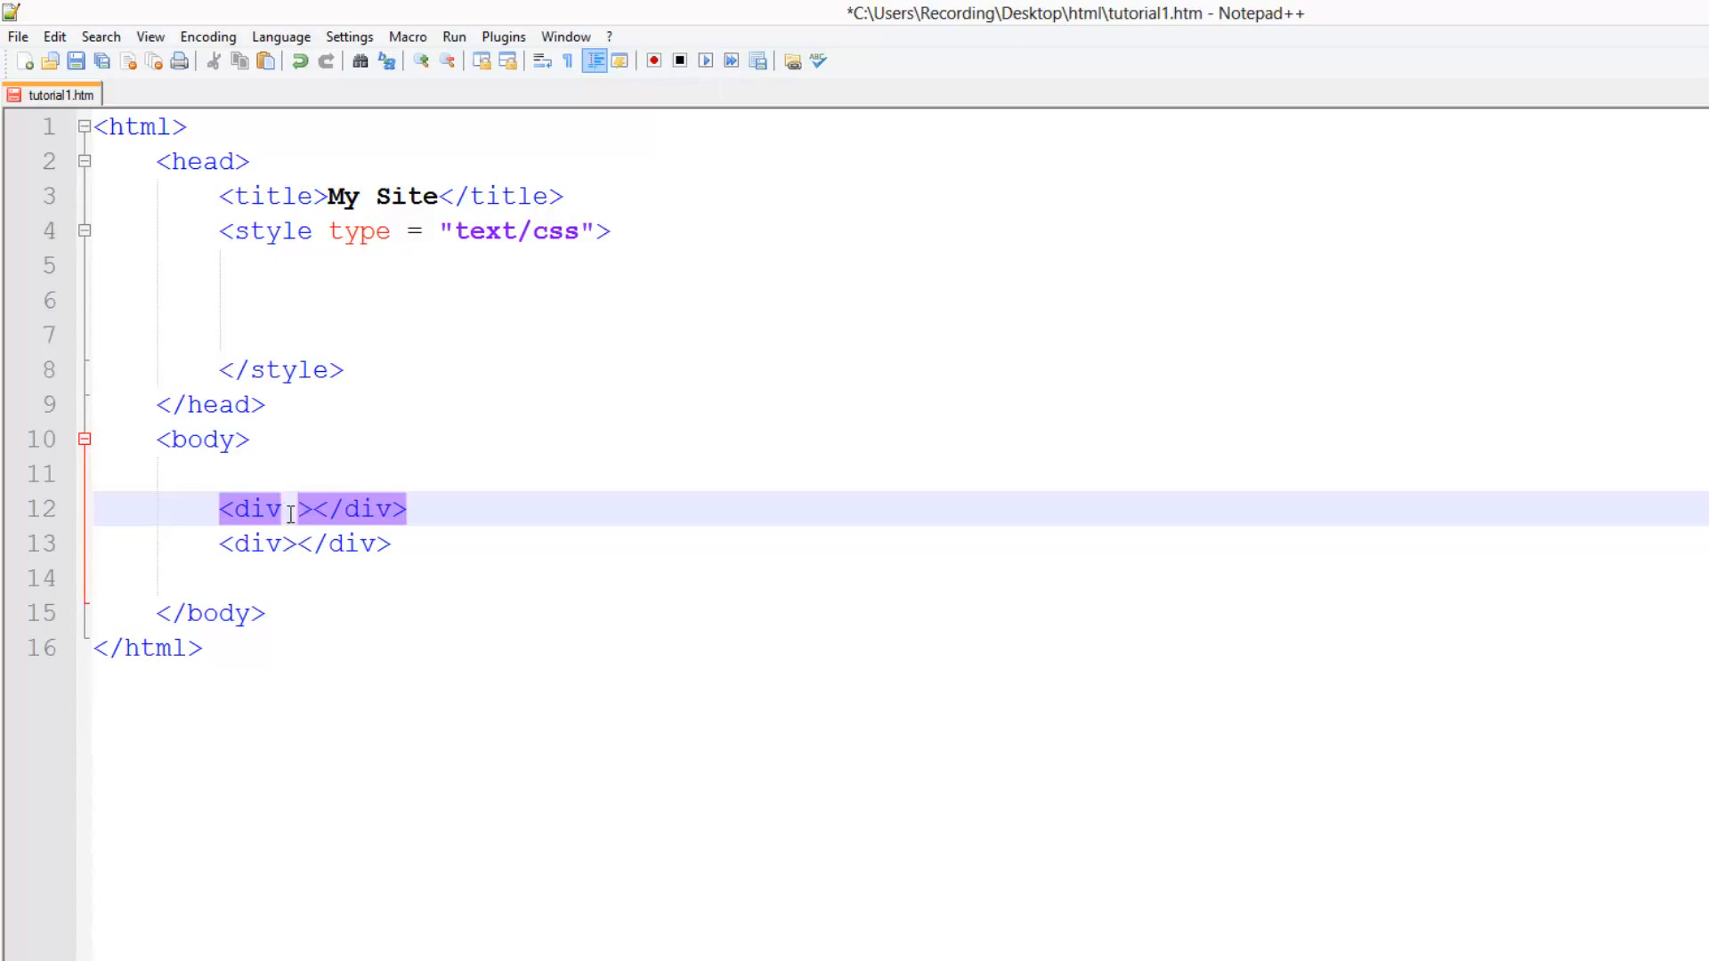
type("id = \"\"")
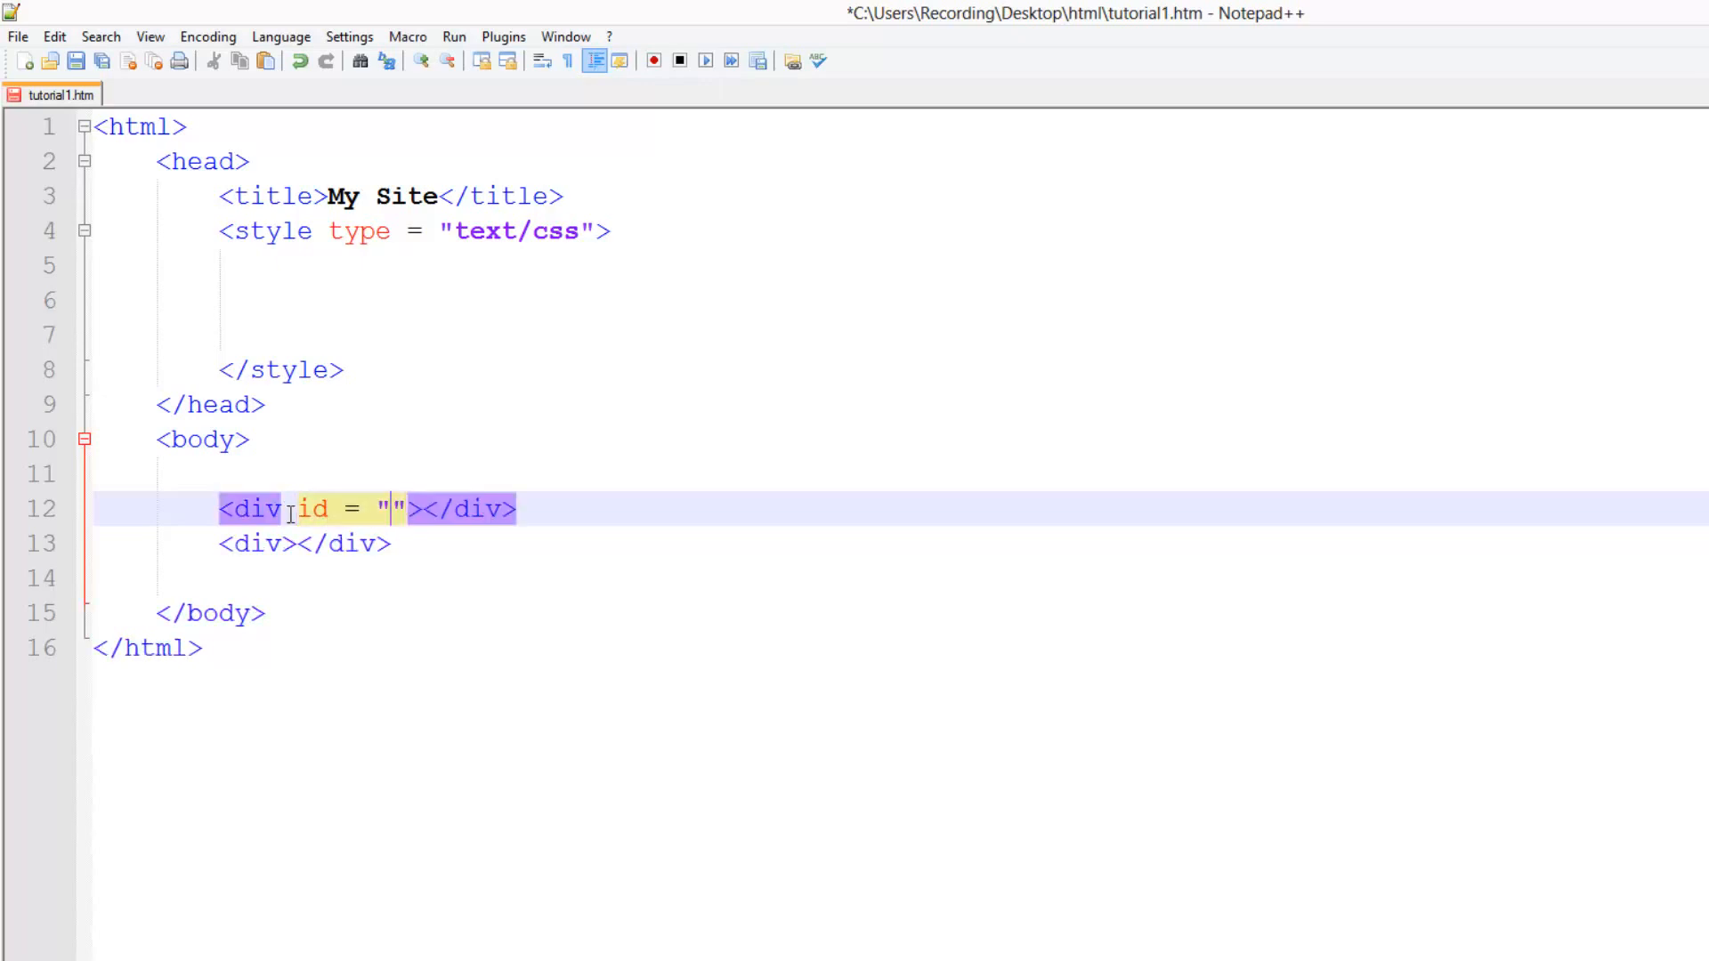
type("one")
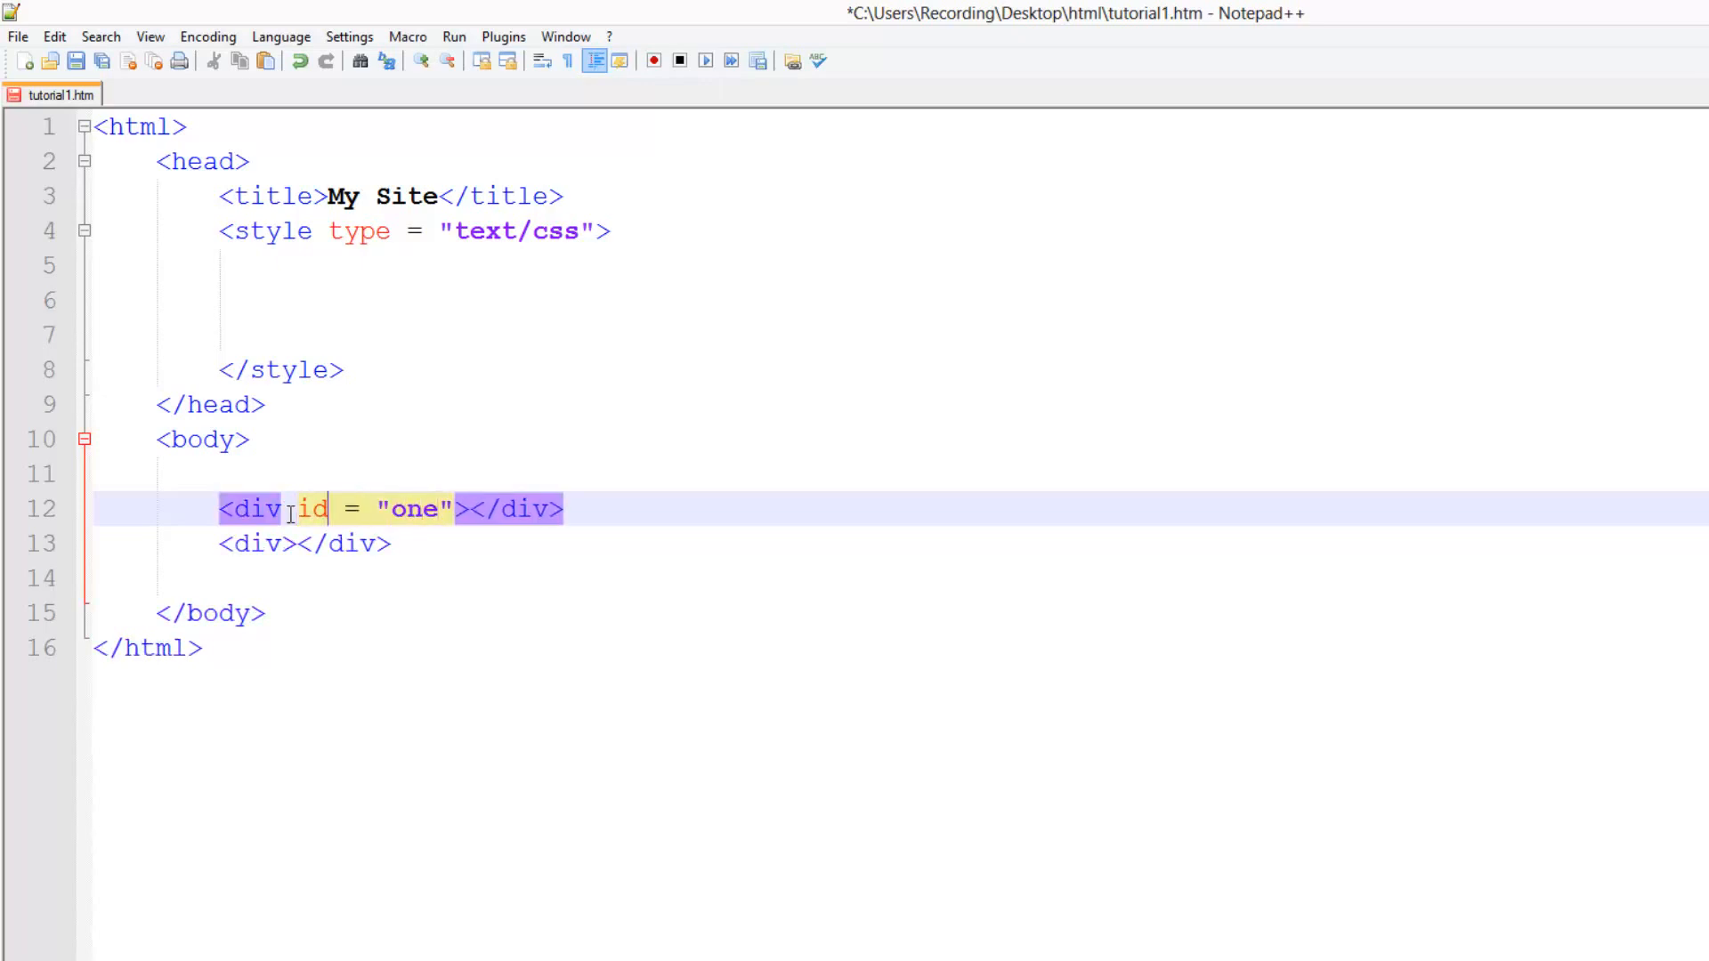
type("id = \"two")
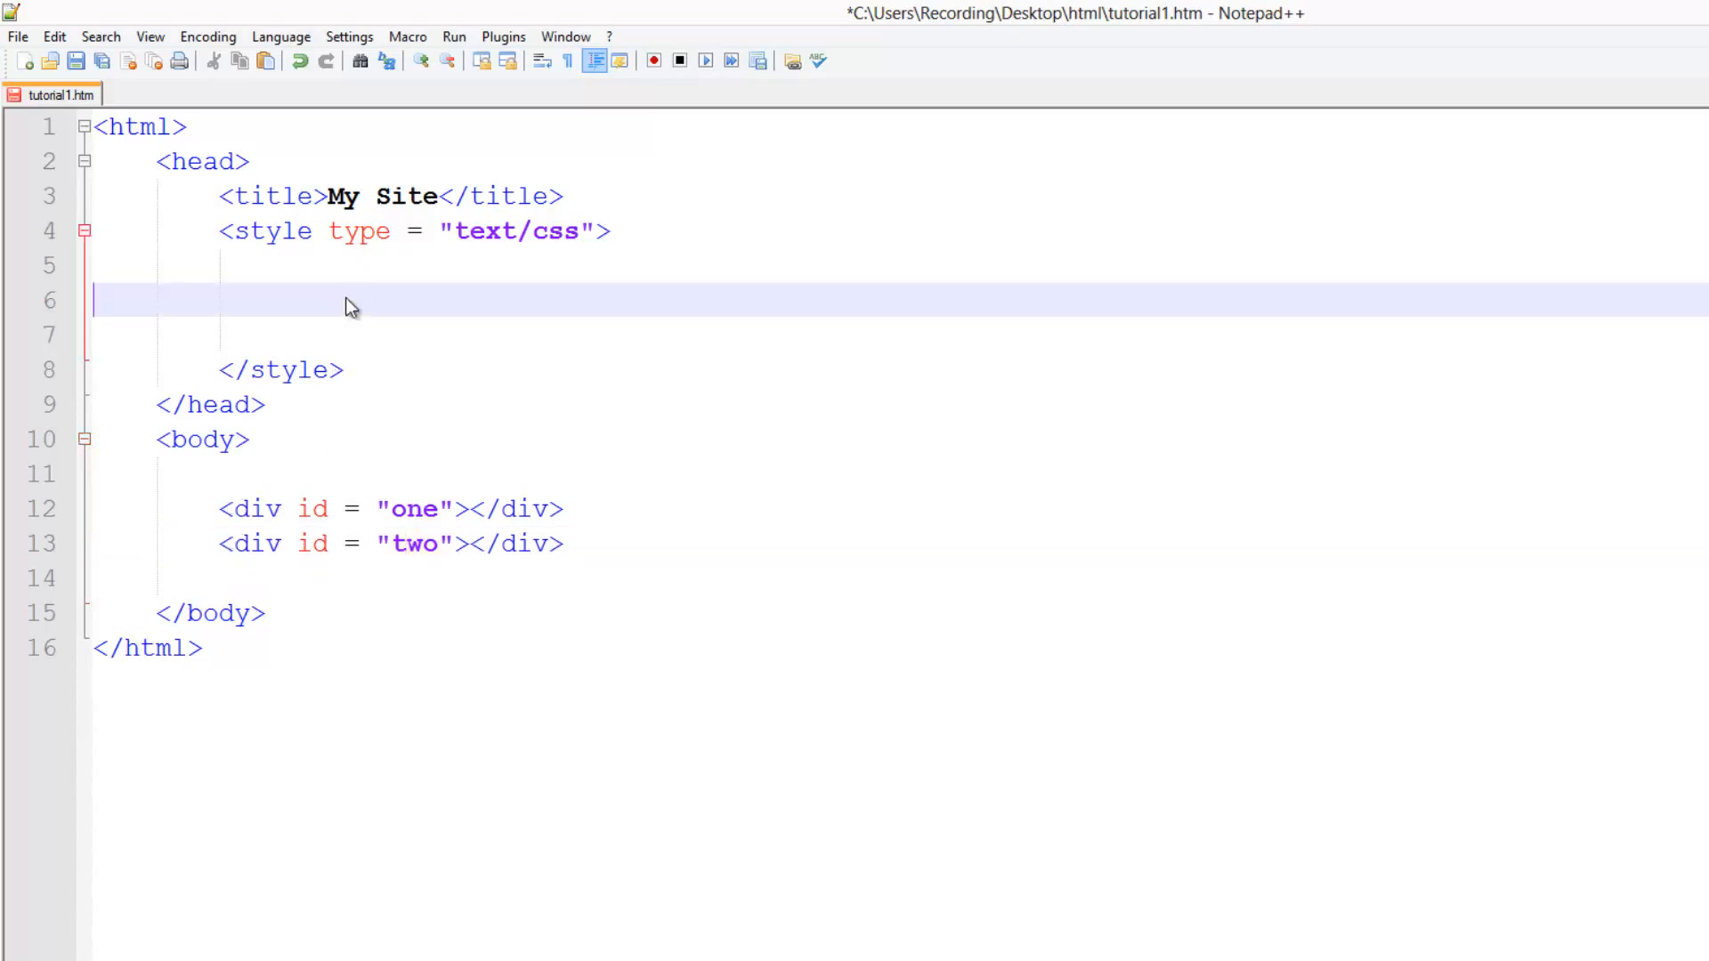
- Write a #one rule: background-color green, width 300px, height 300px
left_click(281, 301)
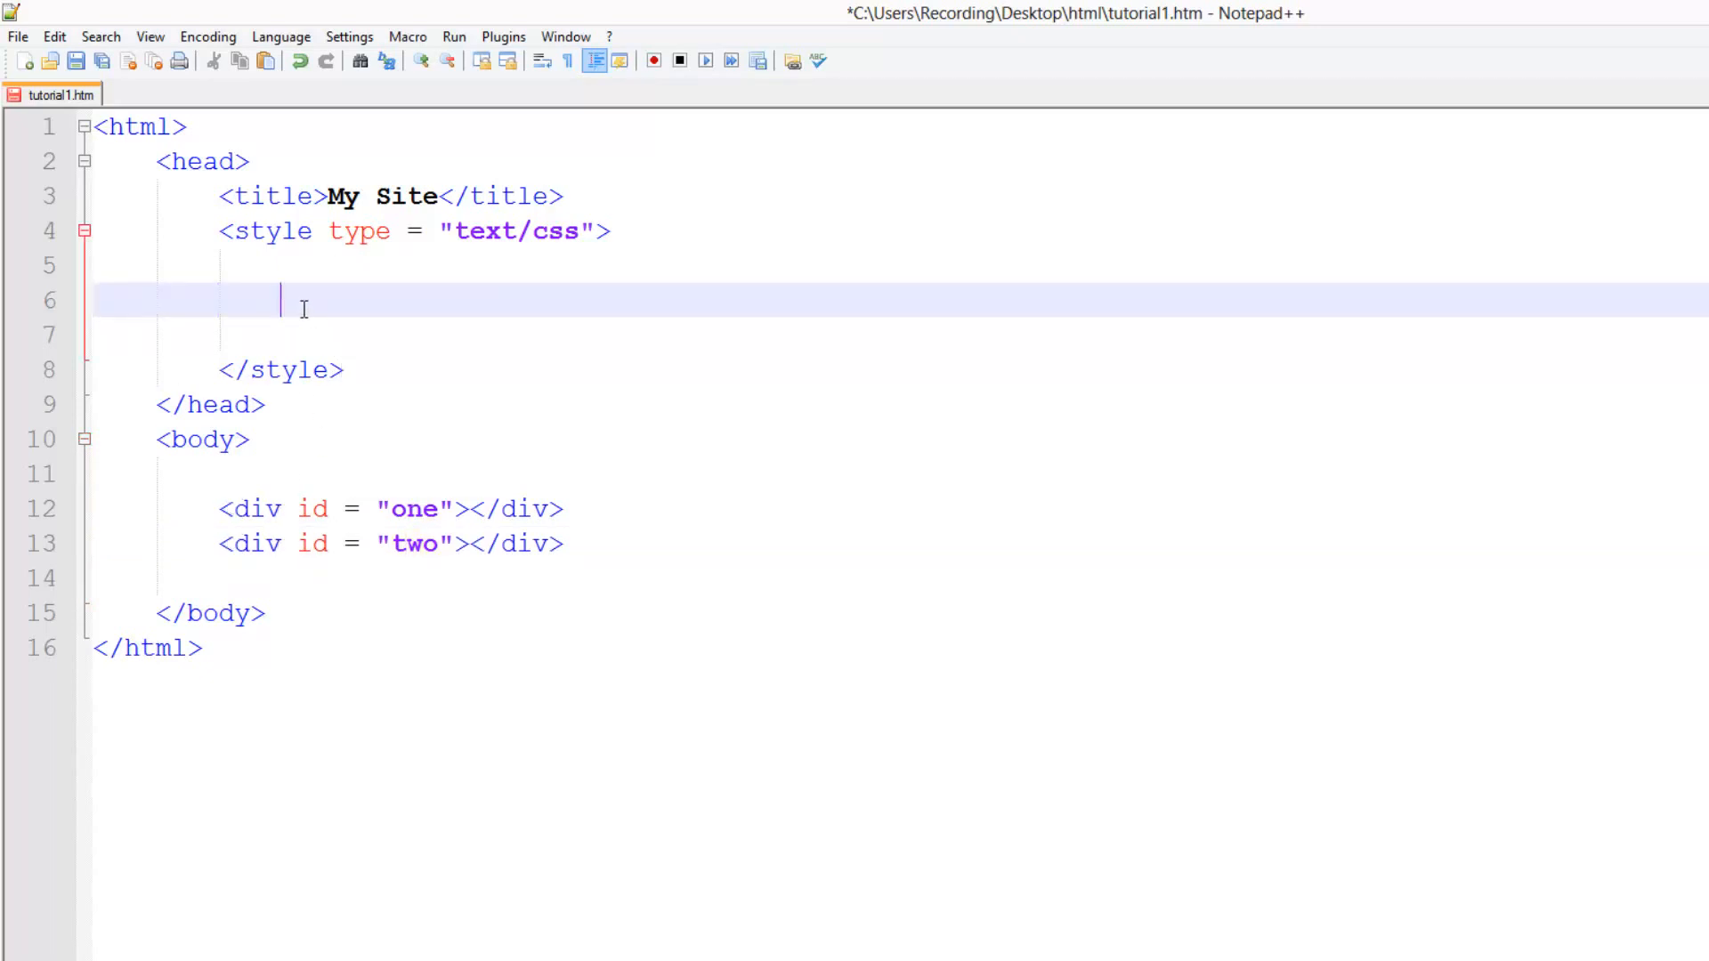
type("#one")
left_click(901, 333)
type("{")
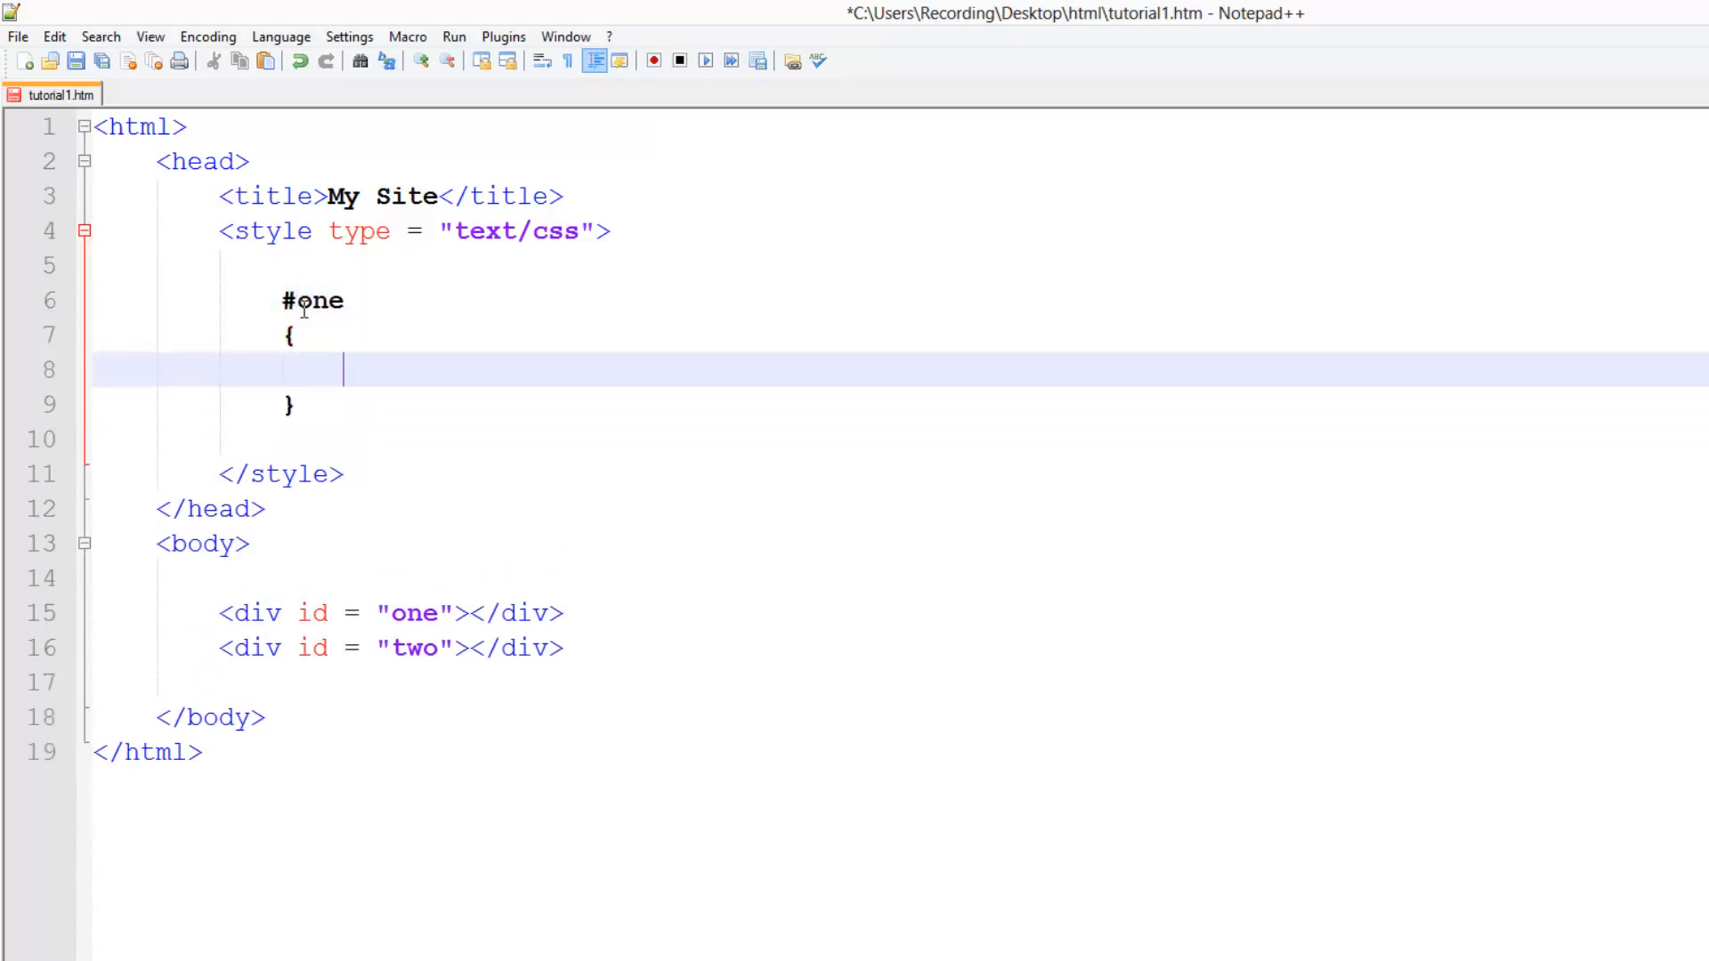
type("b")
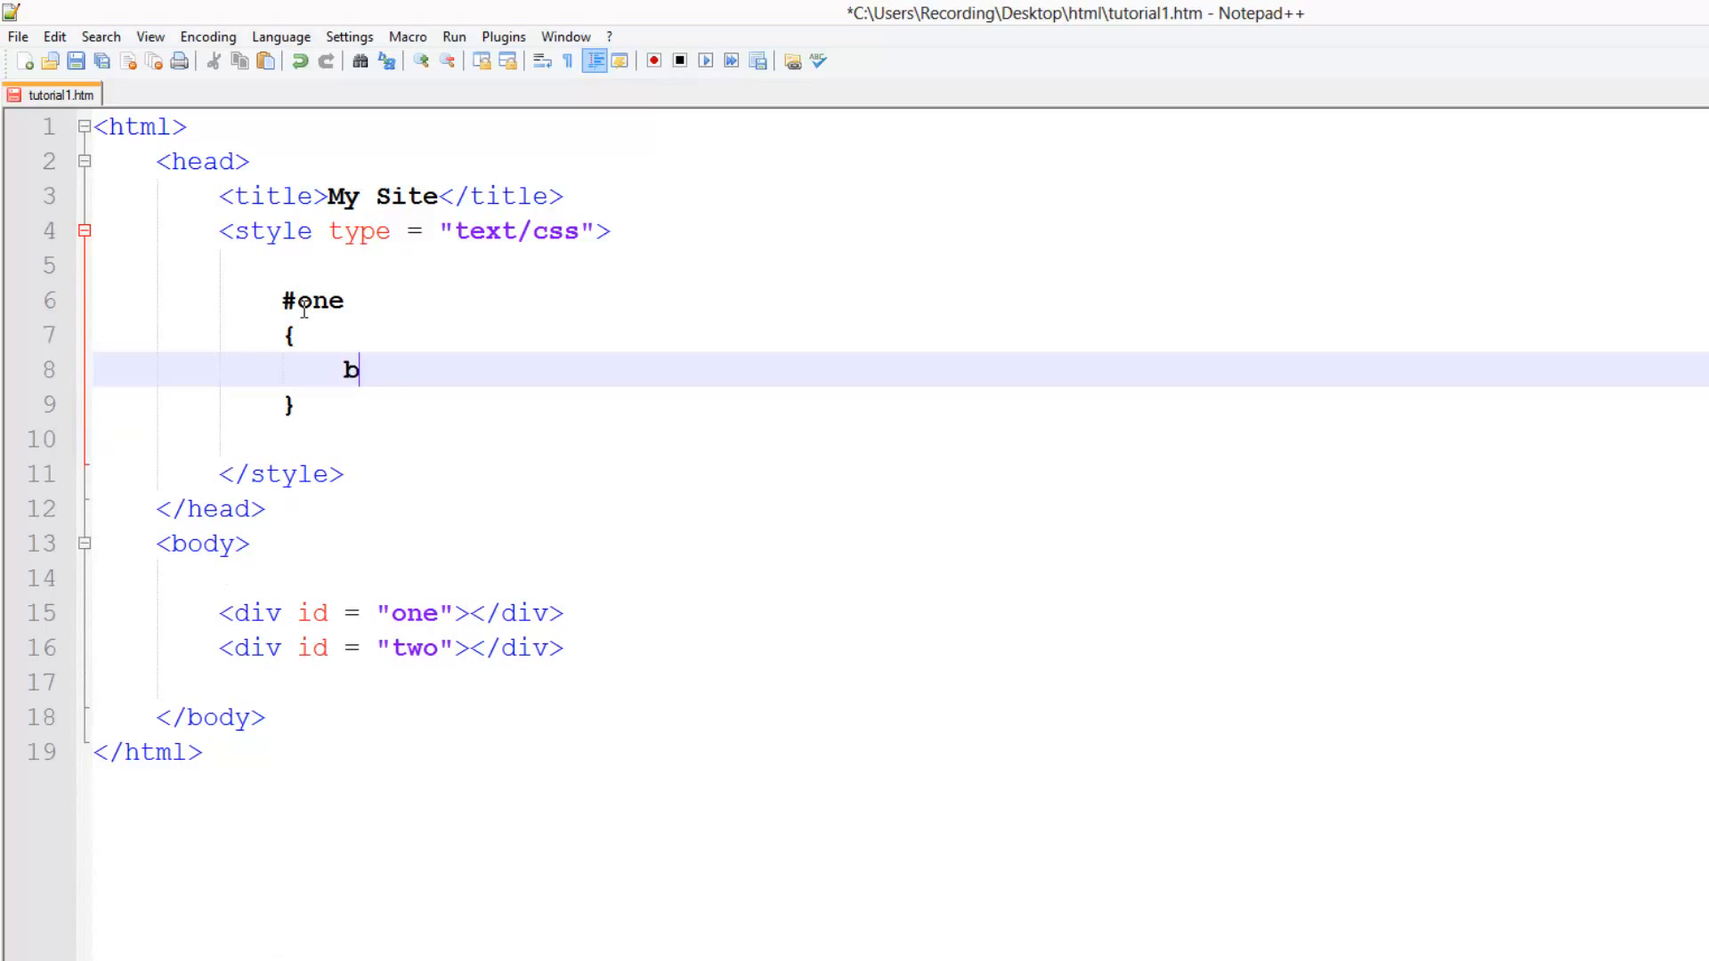
type("ackground-")
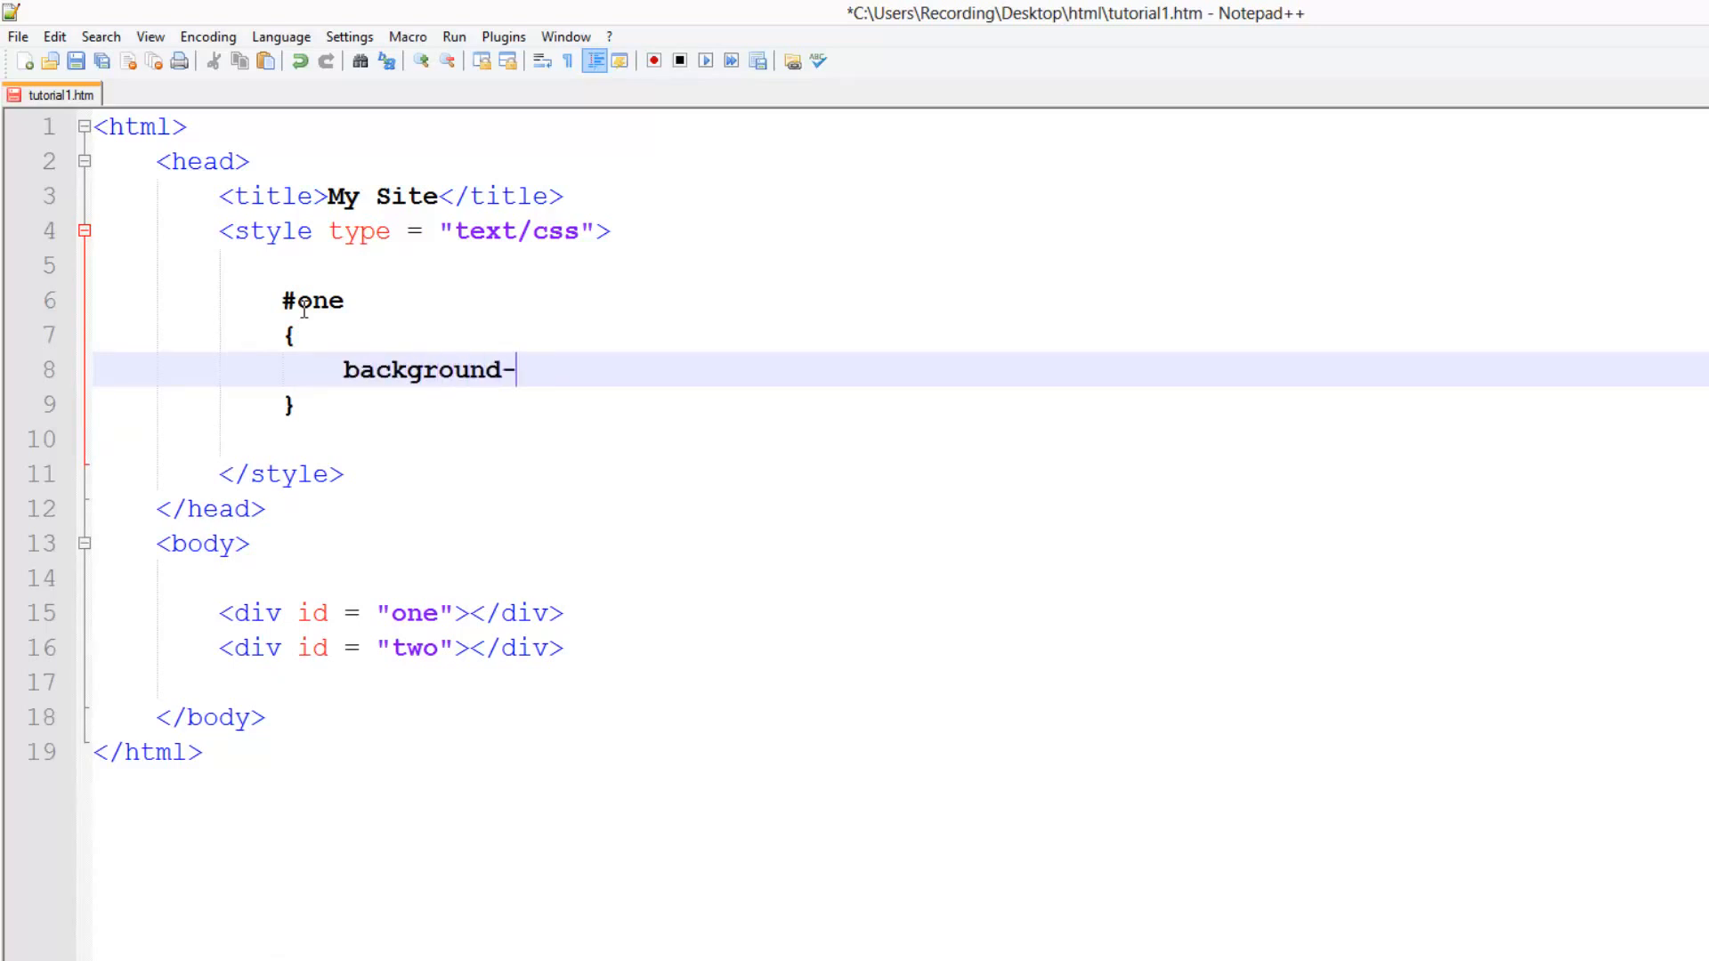
type("color: green;")
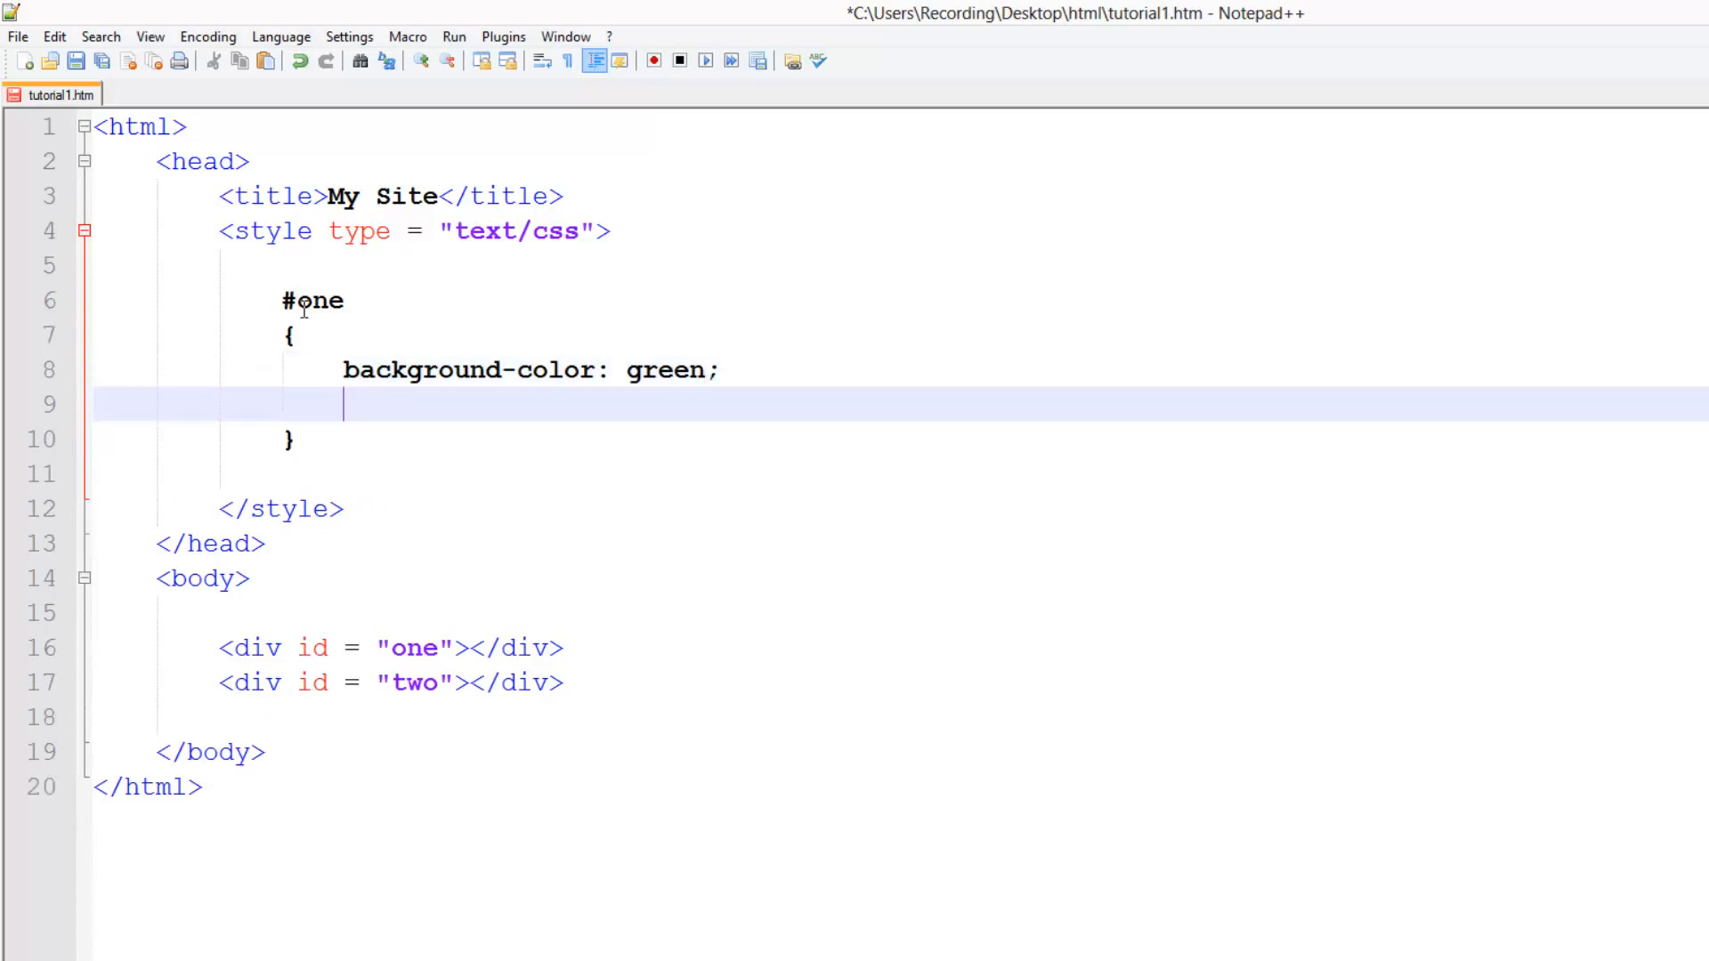
type("widt")
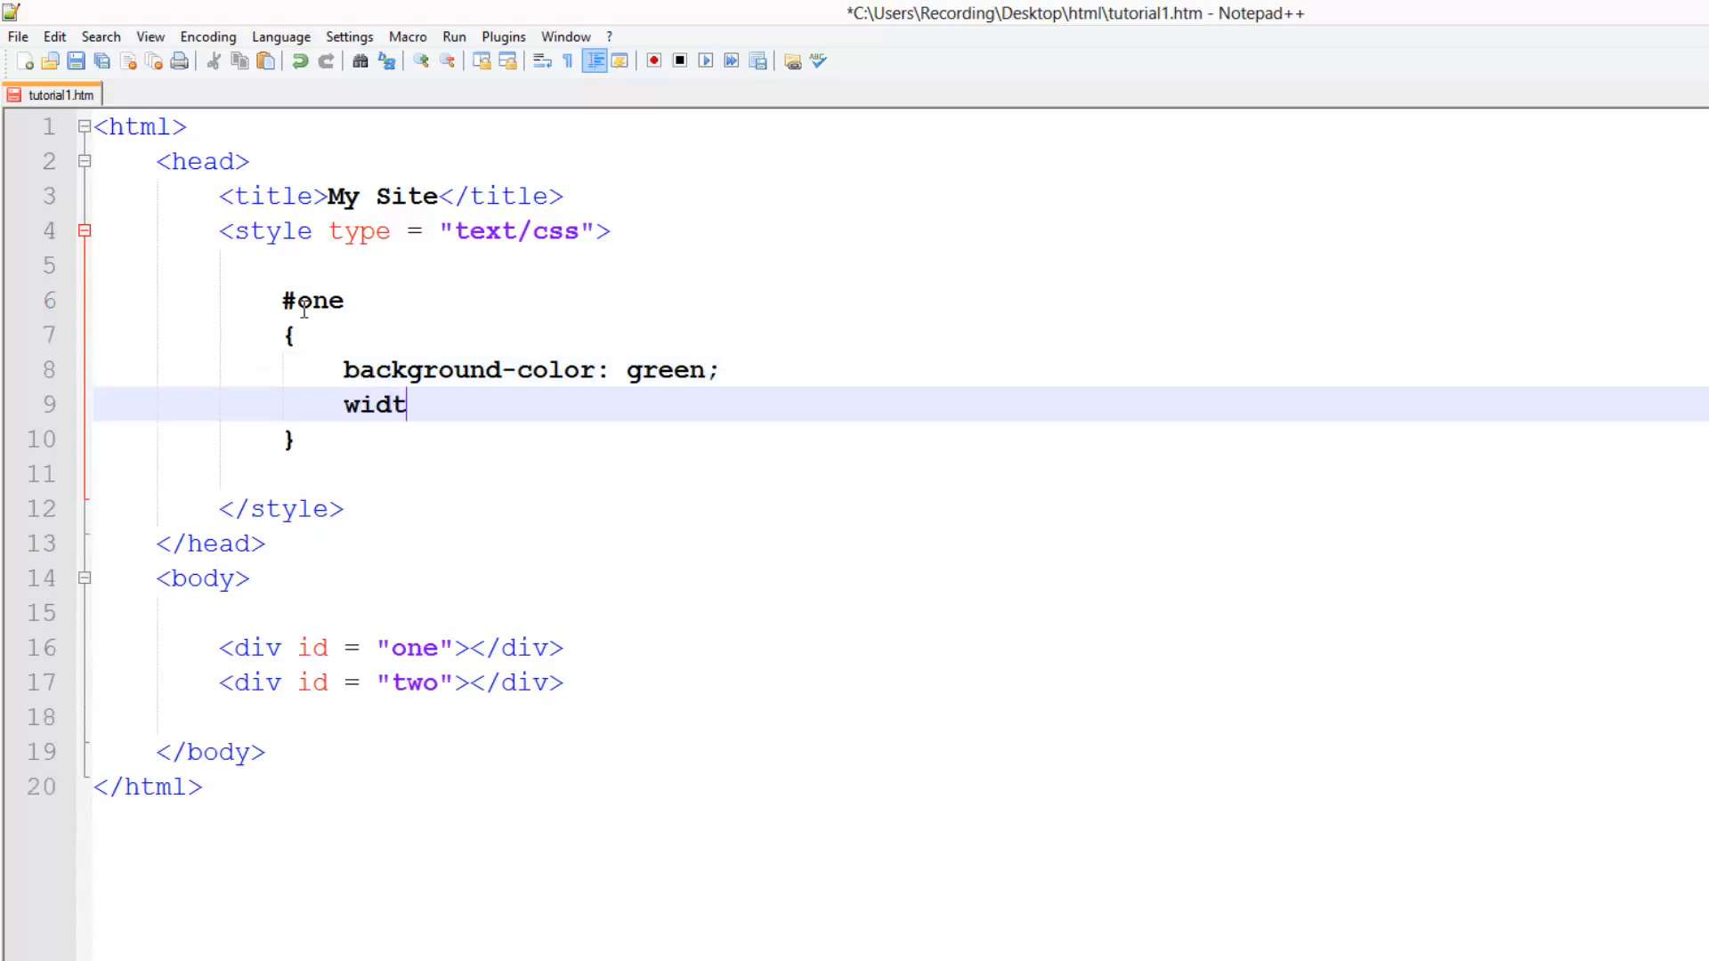
type("h: 300px;")
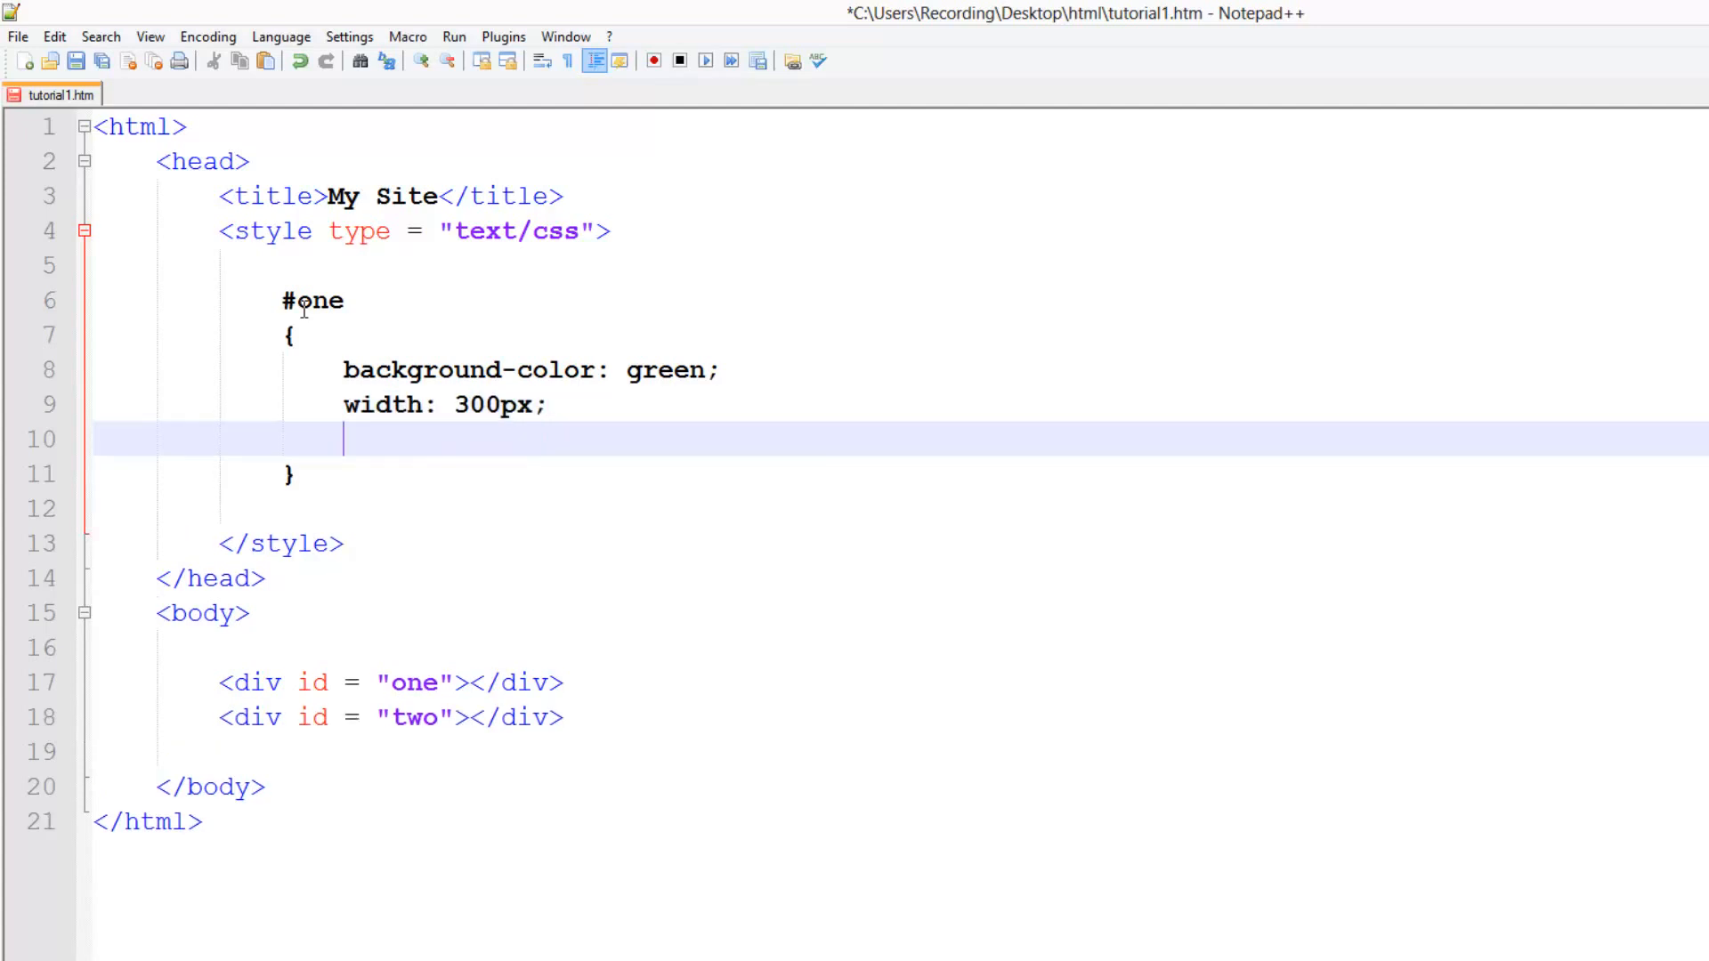
type("height:")
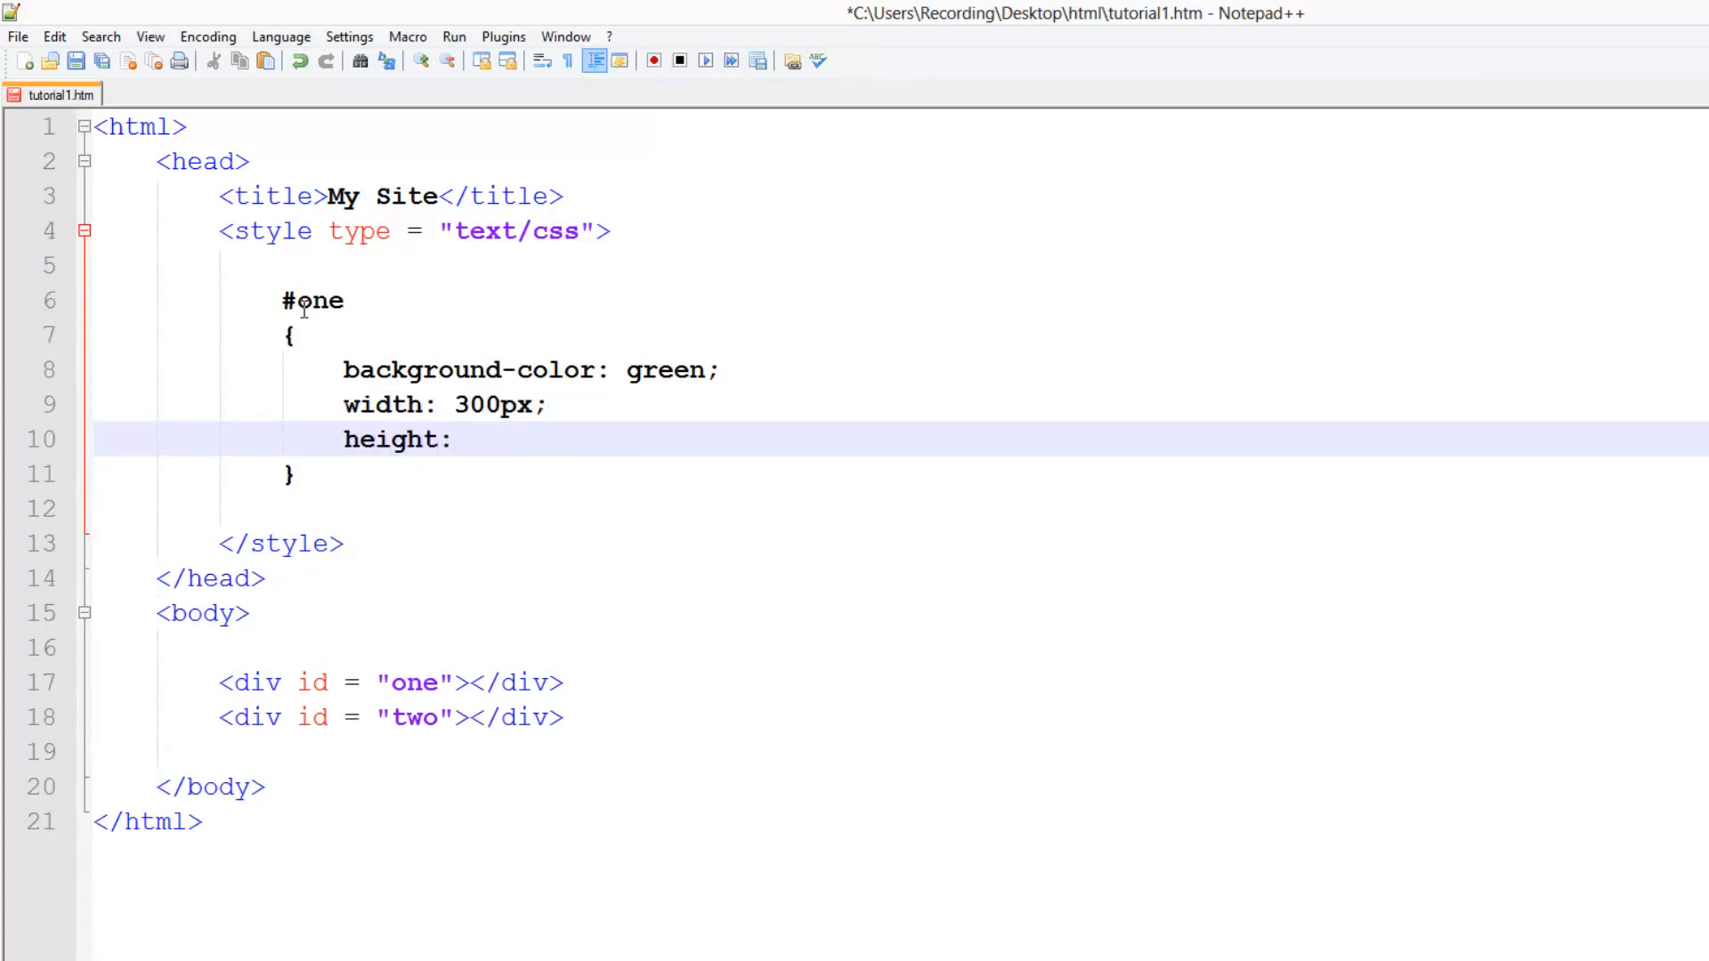
type("300px;")
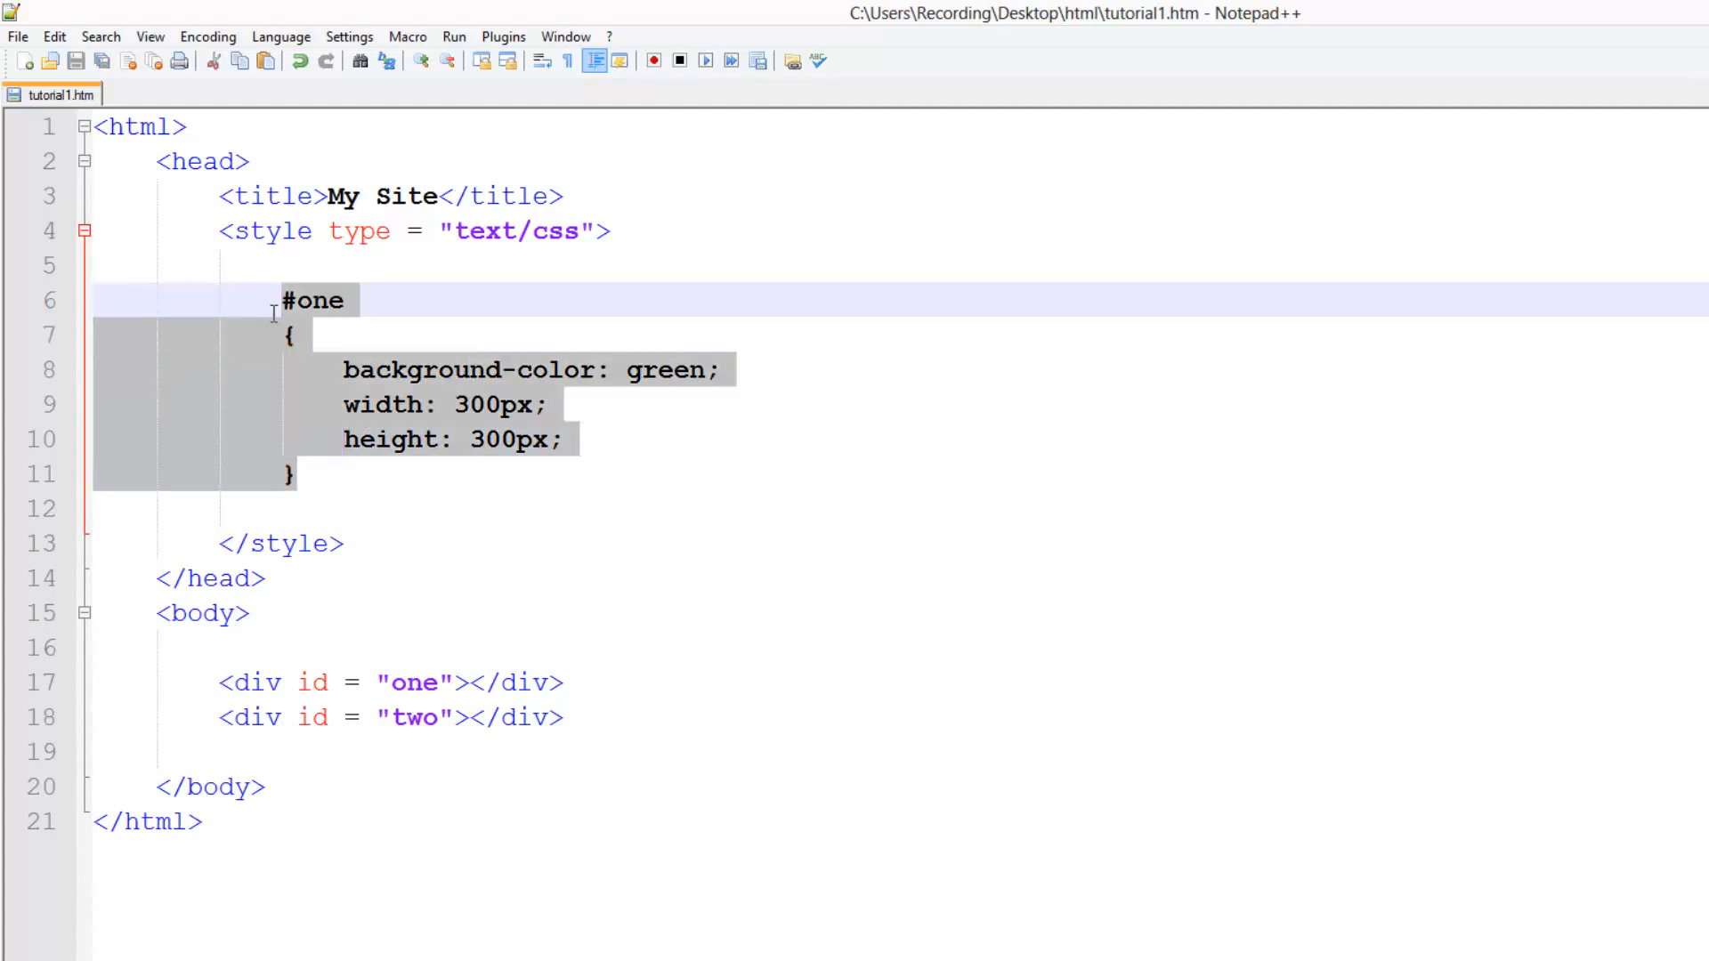
- Duplicate the #one rule as #two with the same 300px size but red background
left_click(392, 472)
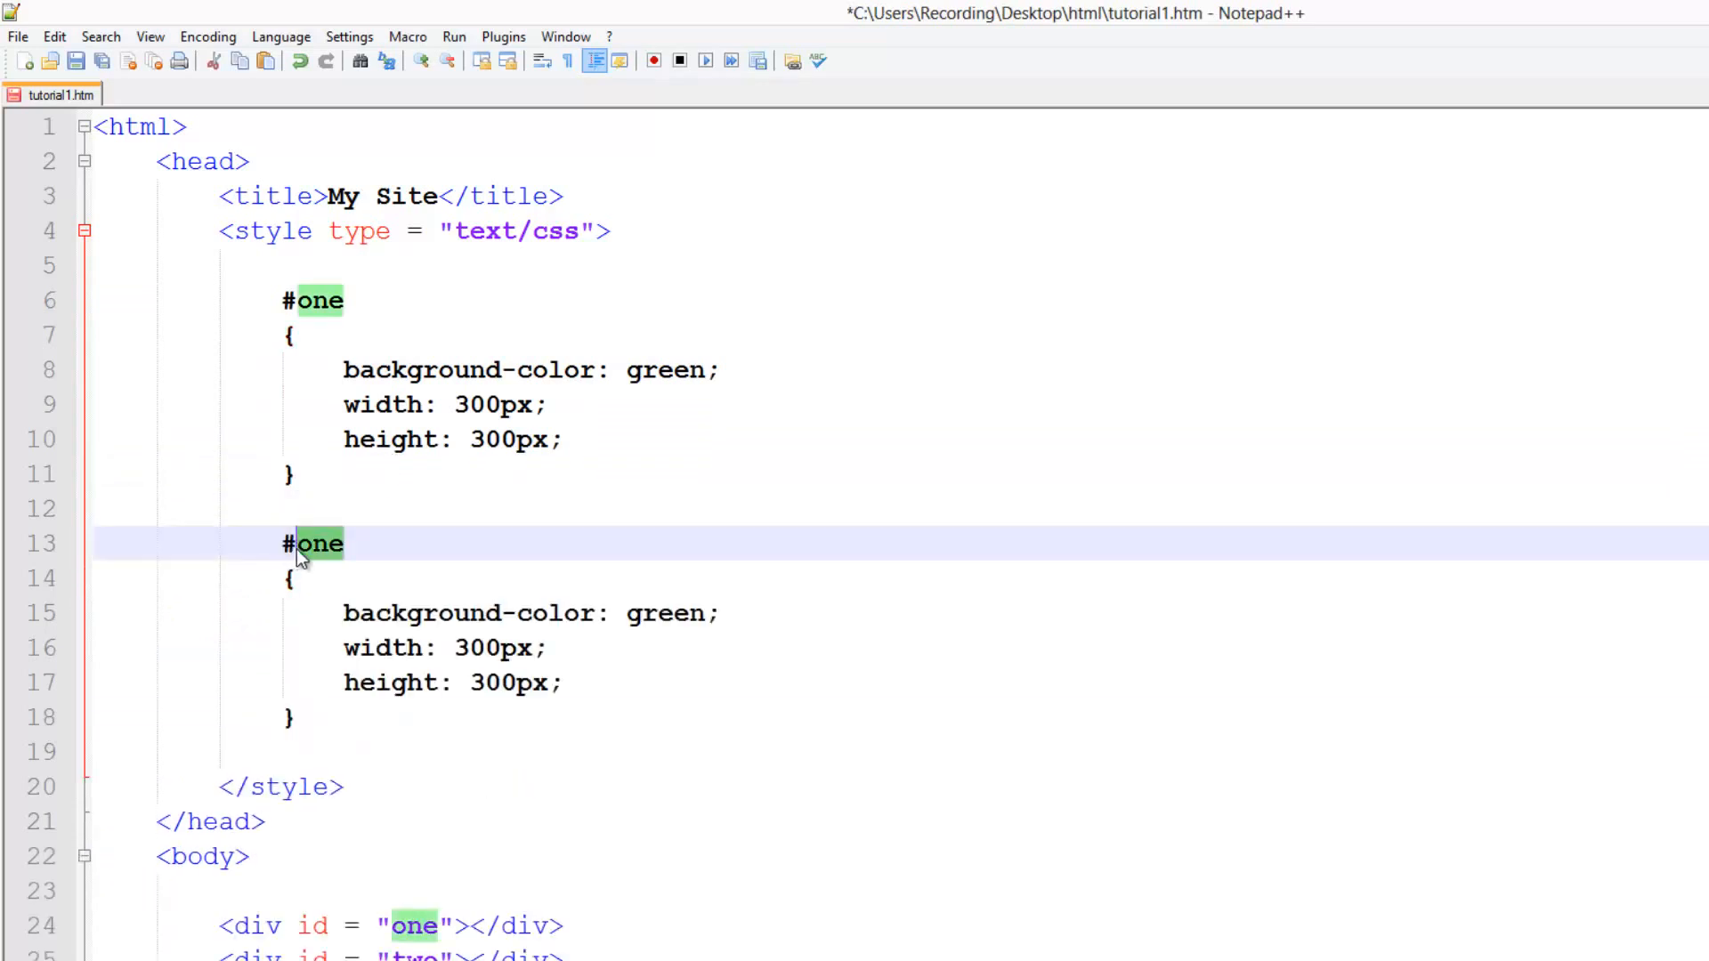
type("two")
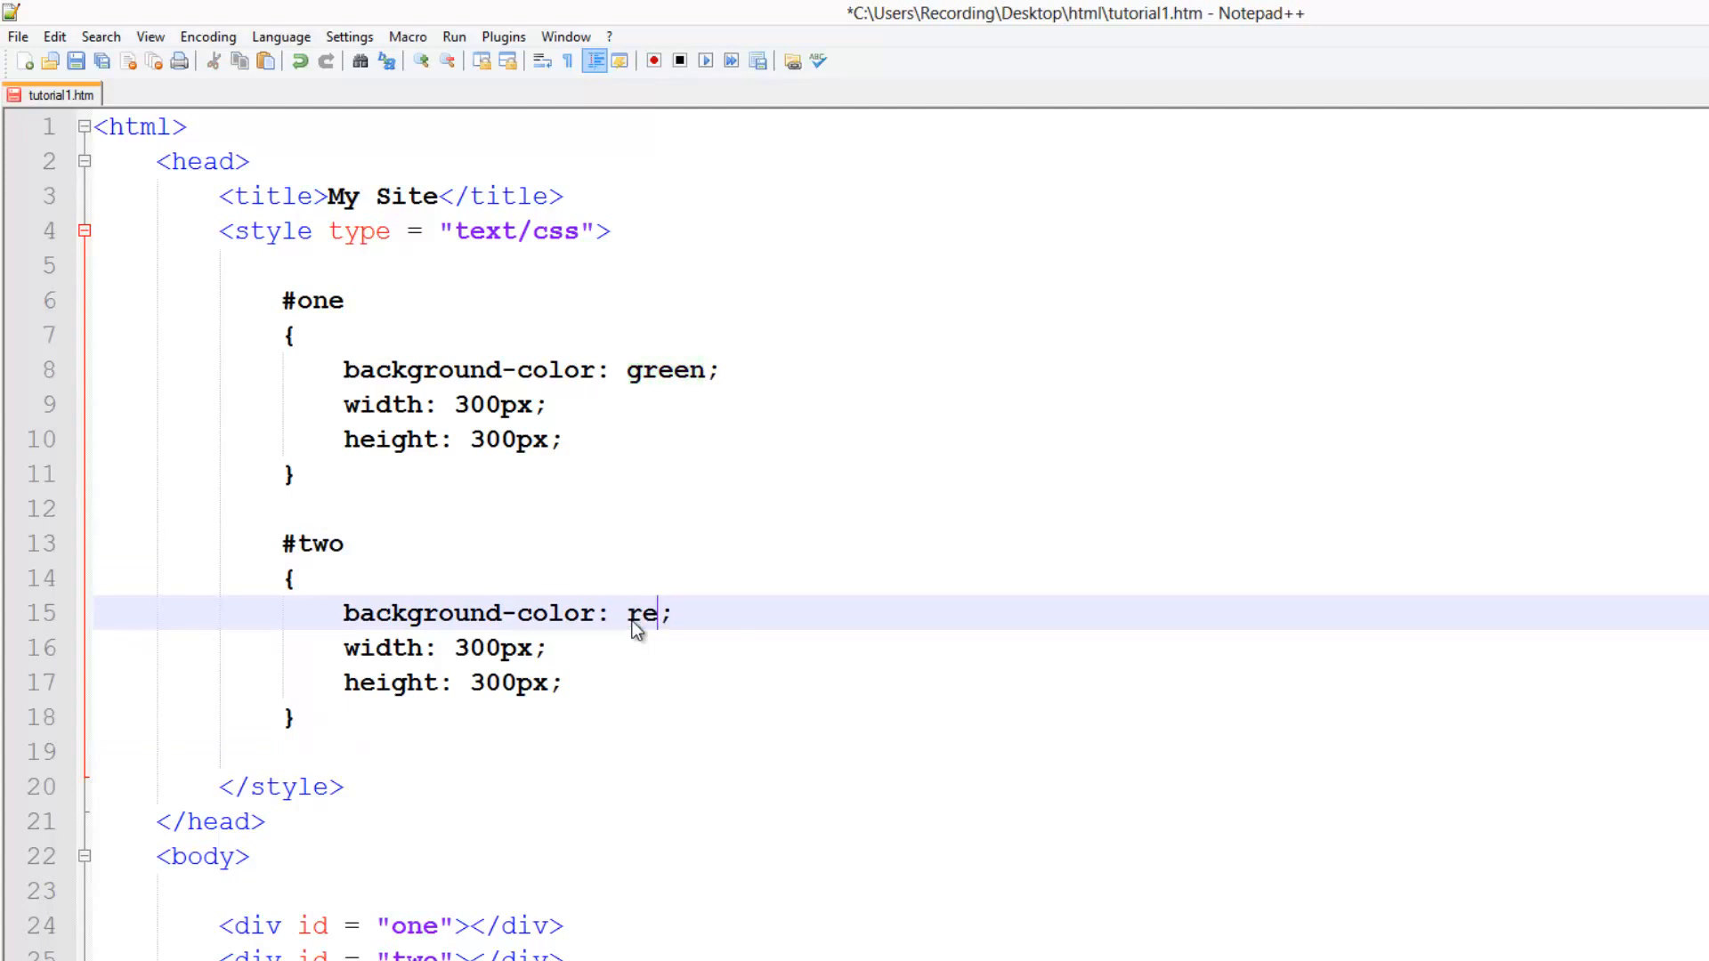
type("d")
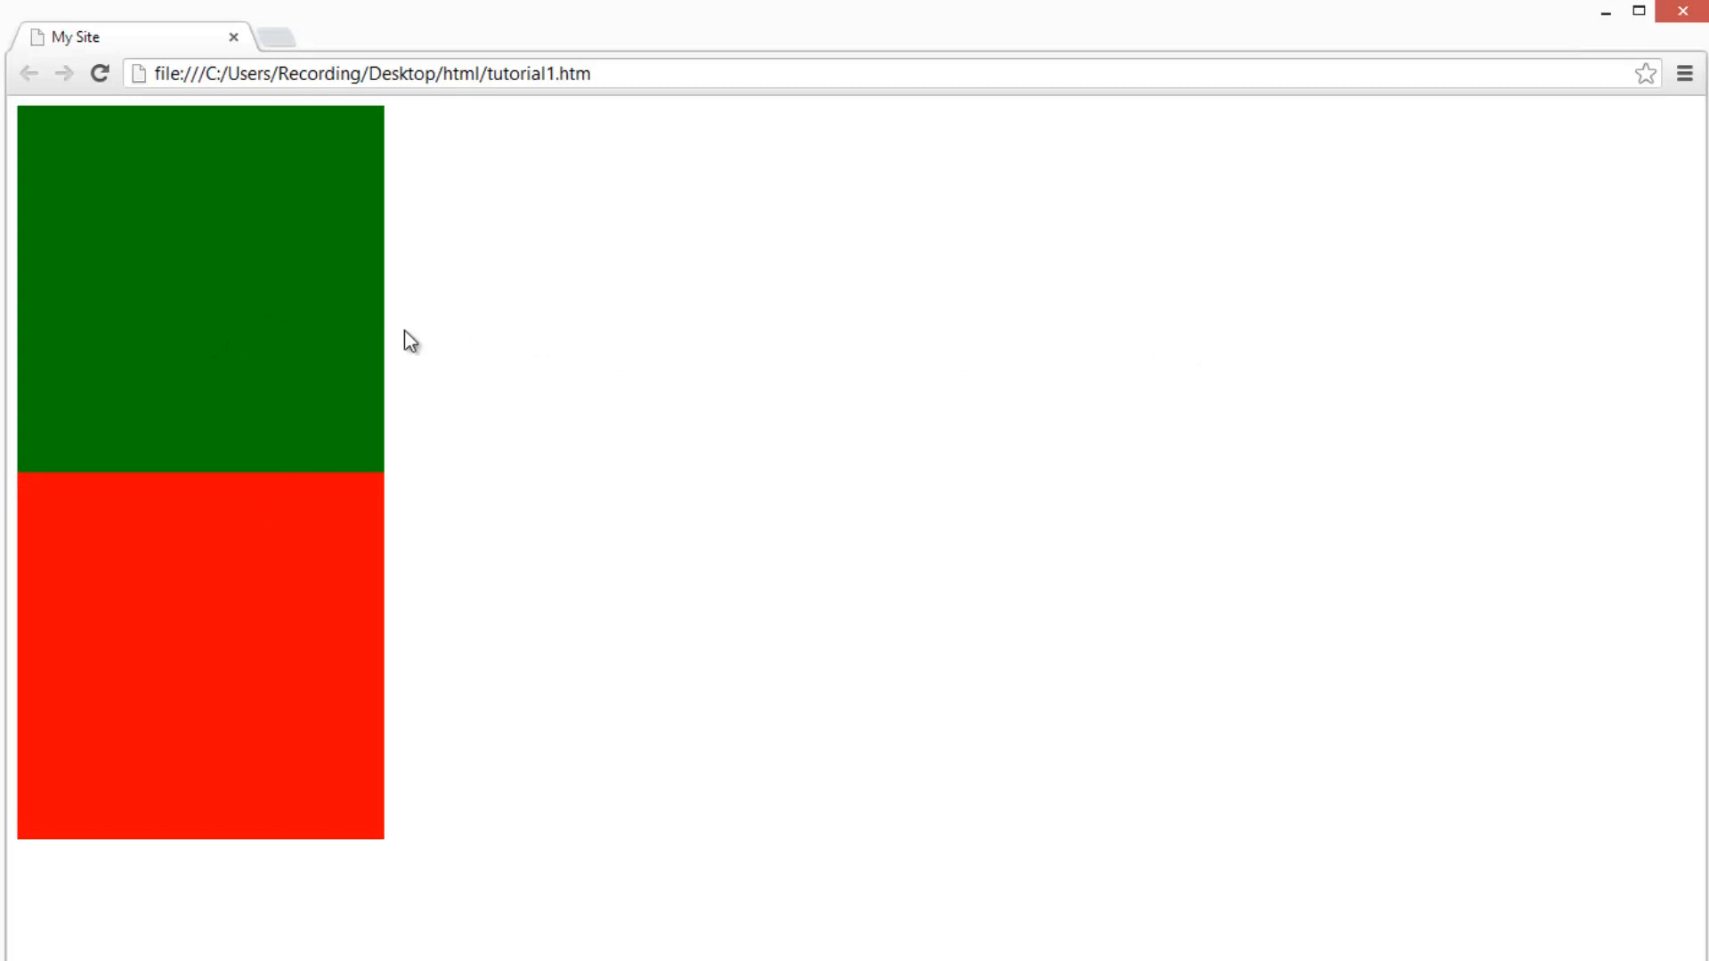
mouse_move(87, 210)
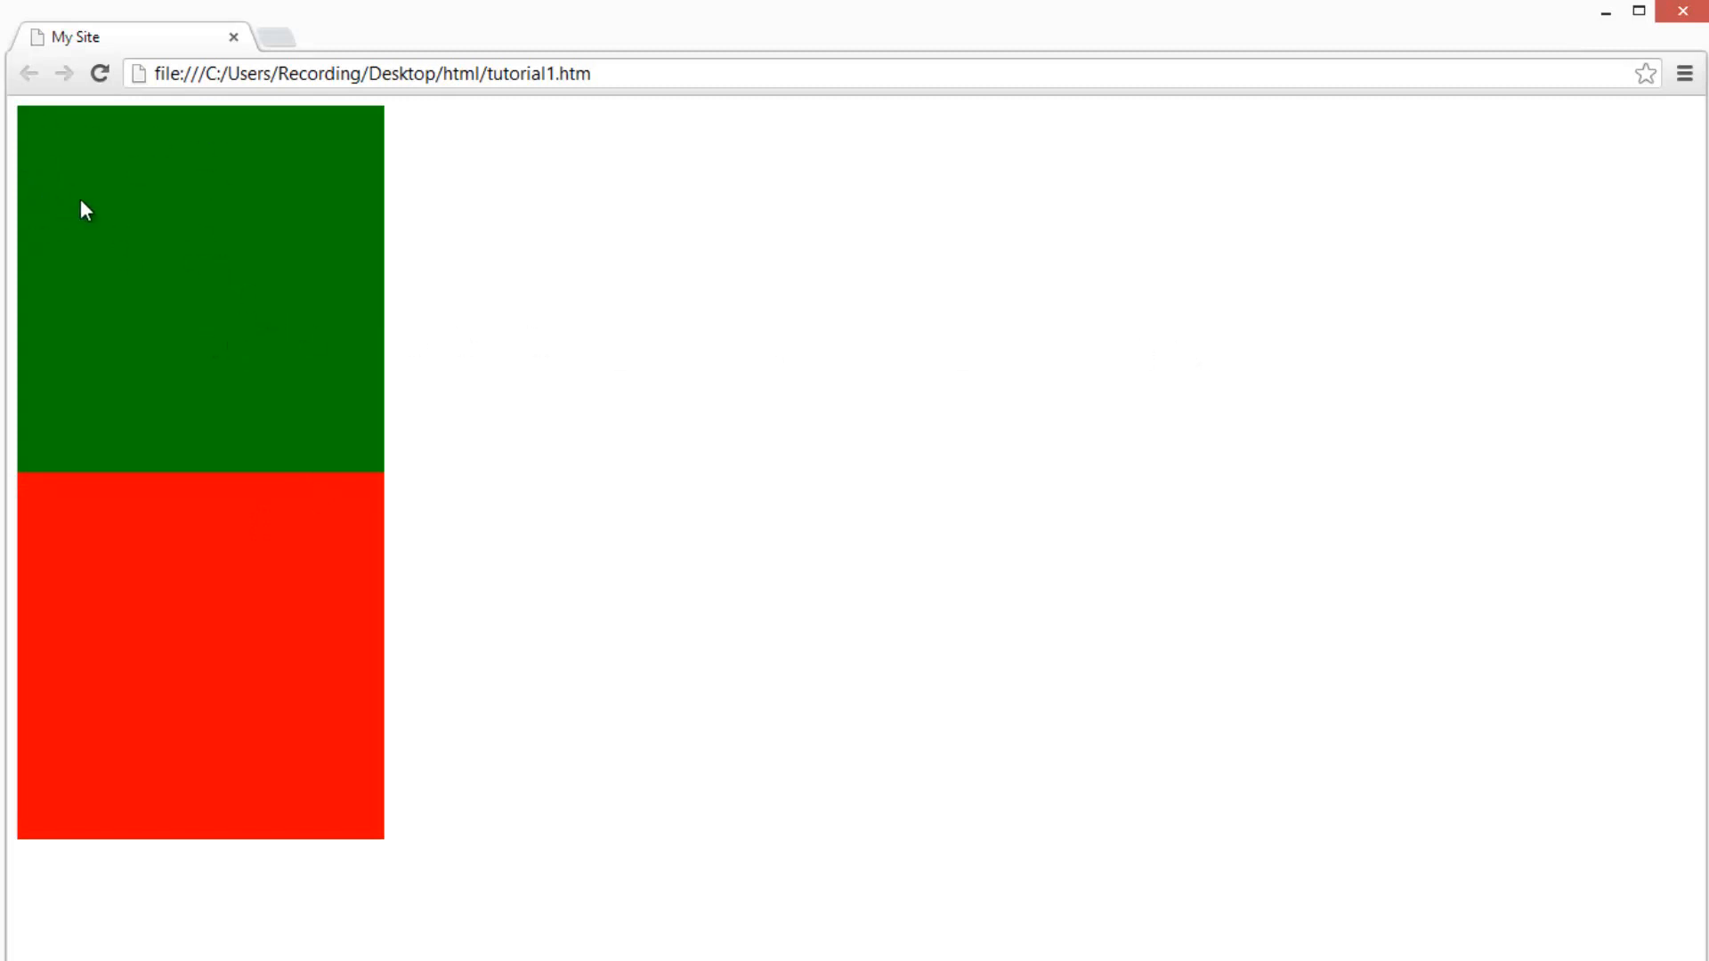
mouse_move(1415, 409)
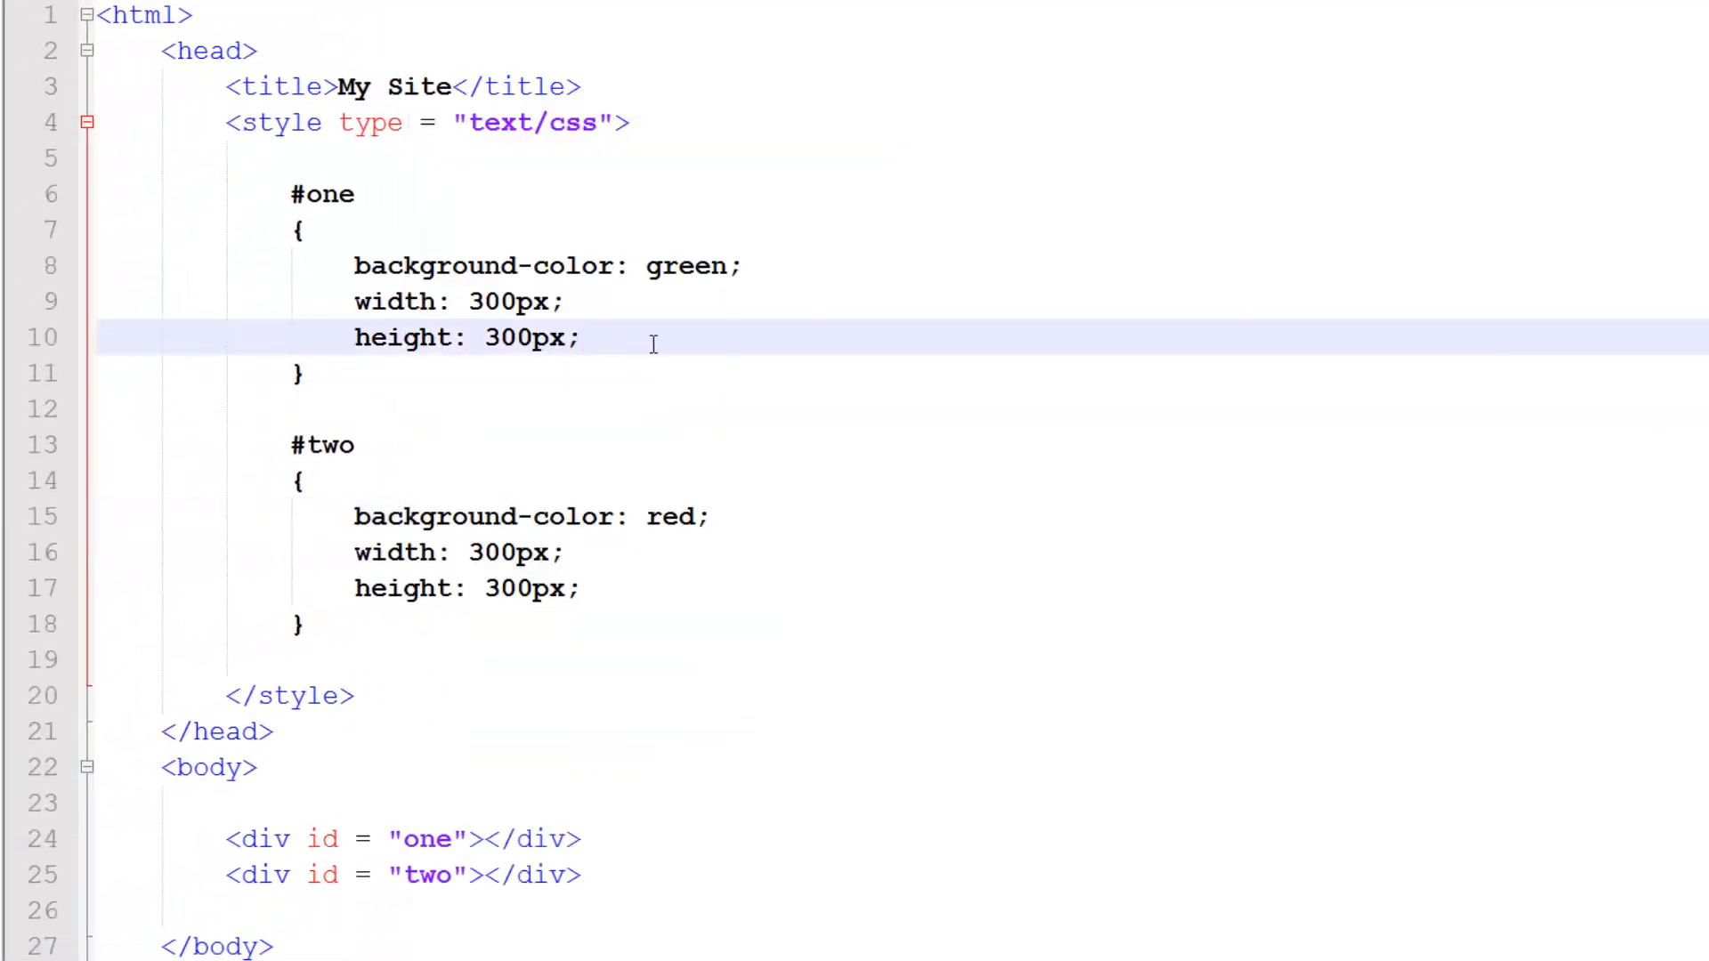
- Add float: left to #one and float: right to #two, then preview in Chrome
type("float")
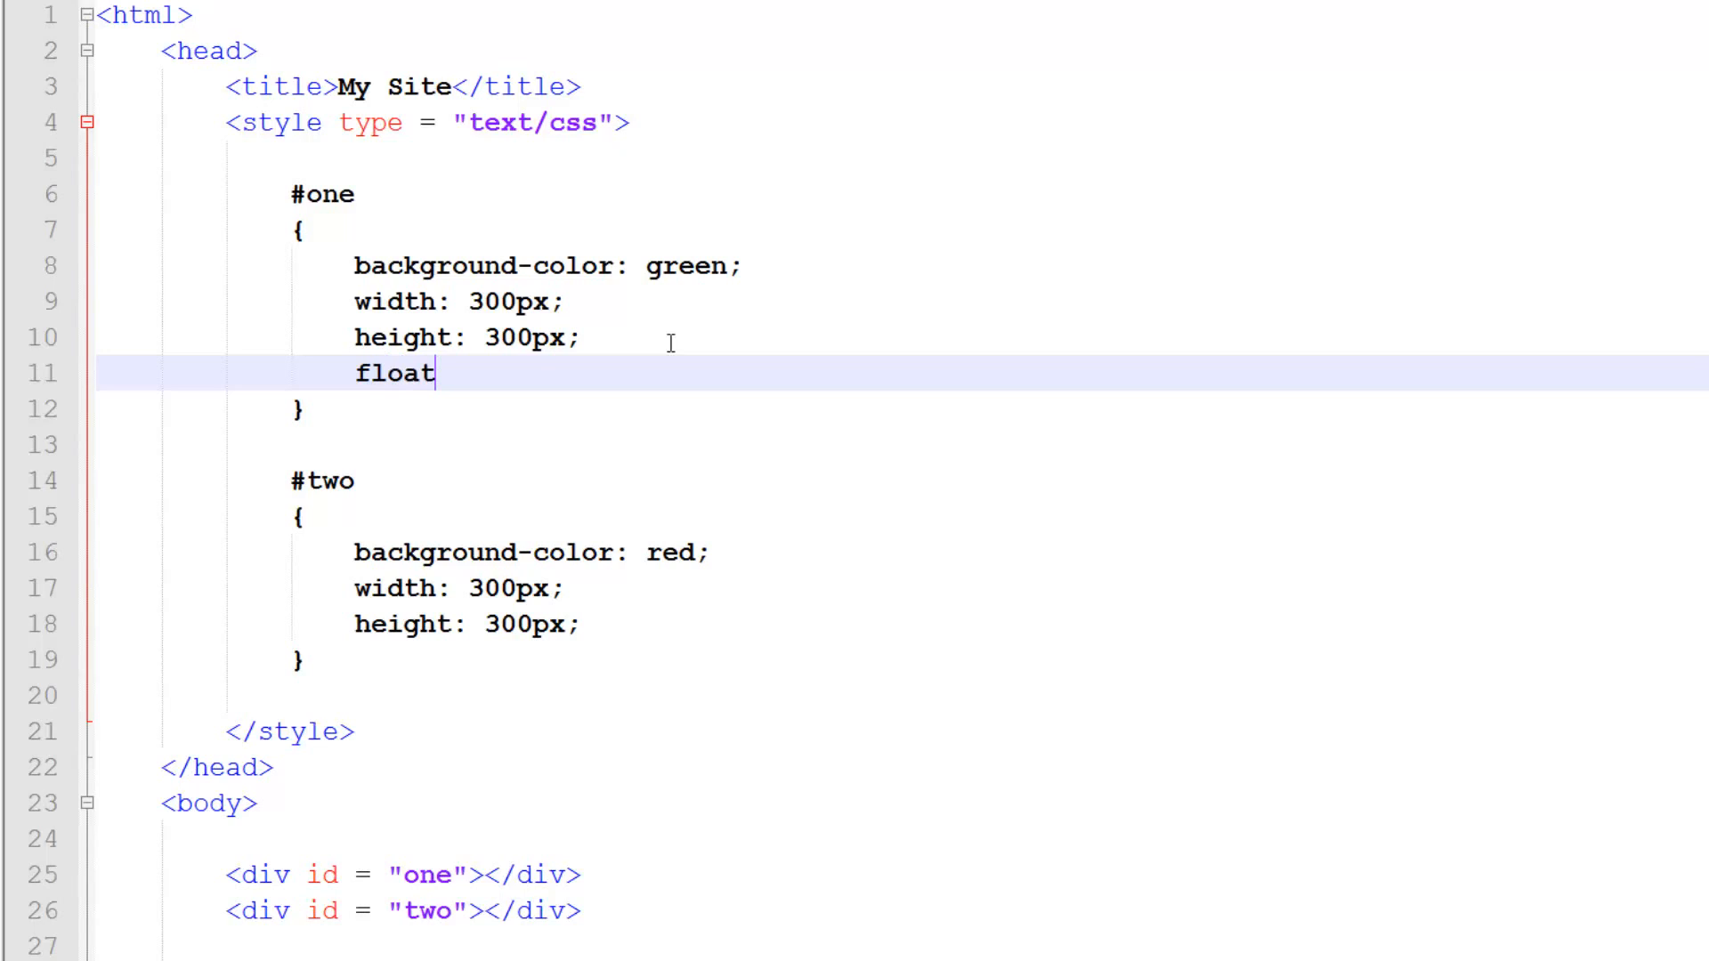
type("L")
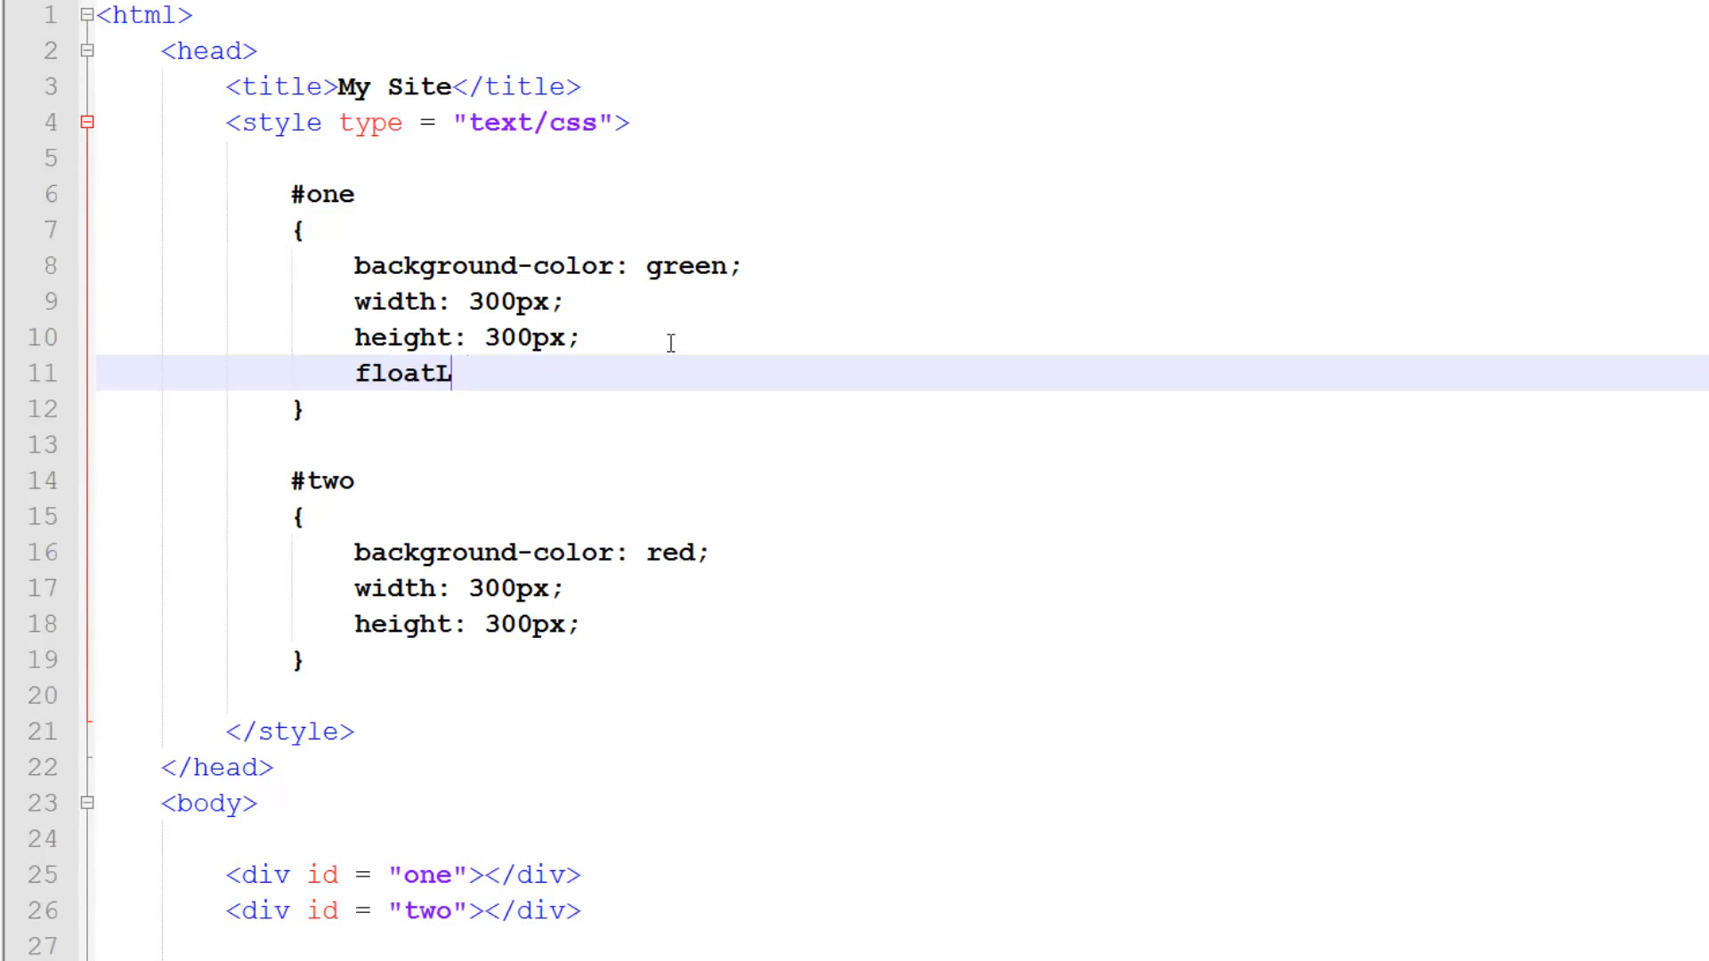
type(": left;")
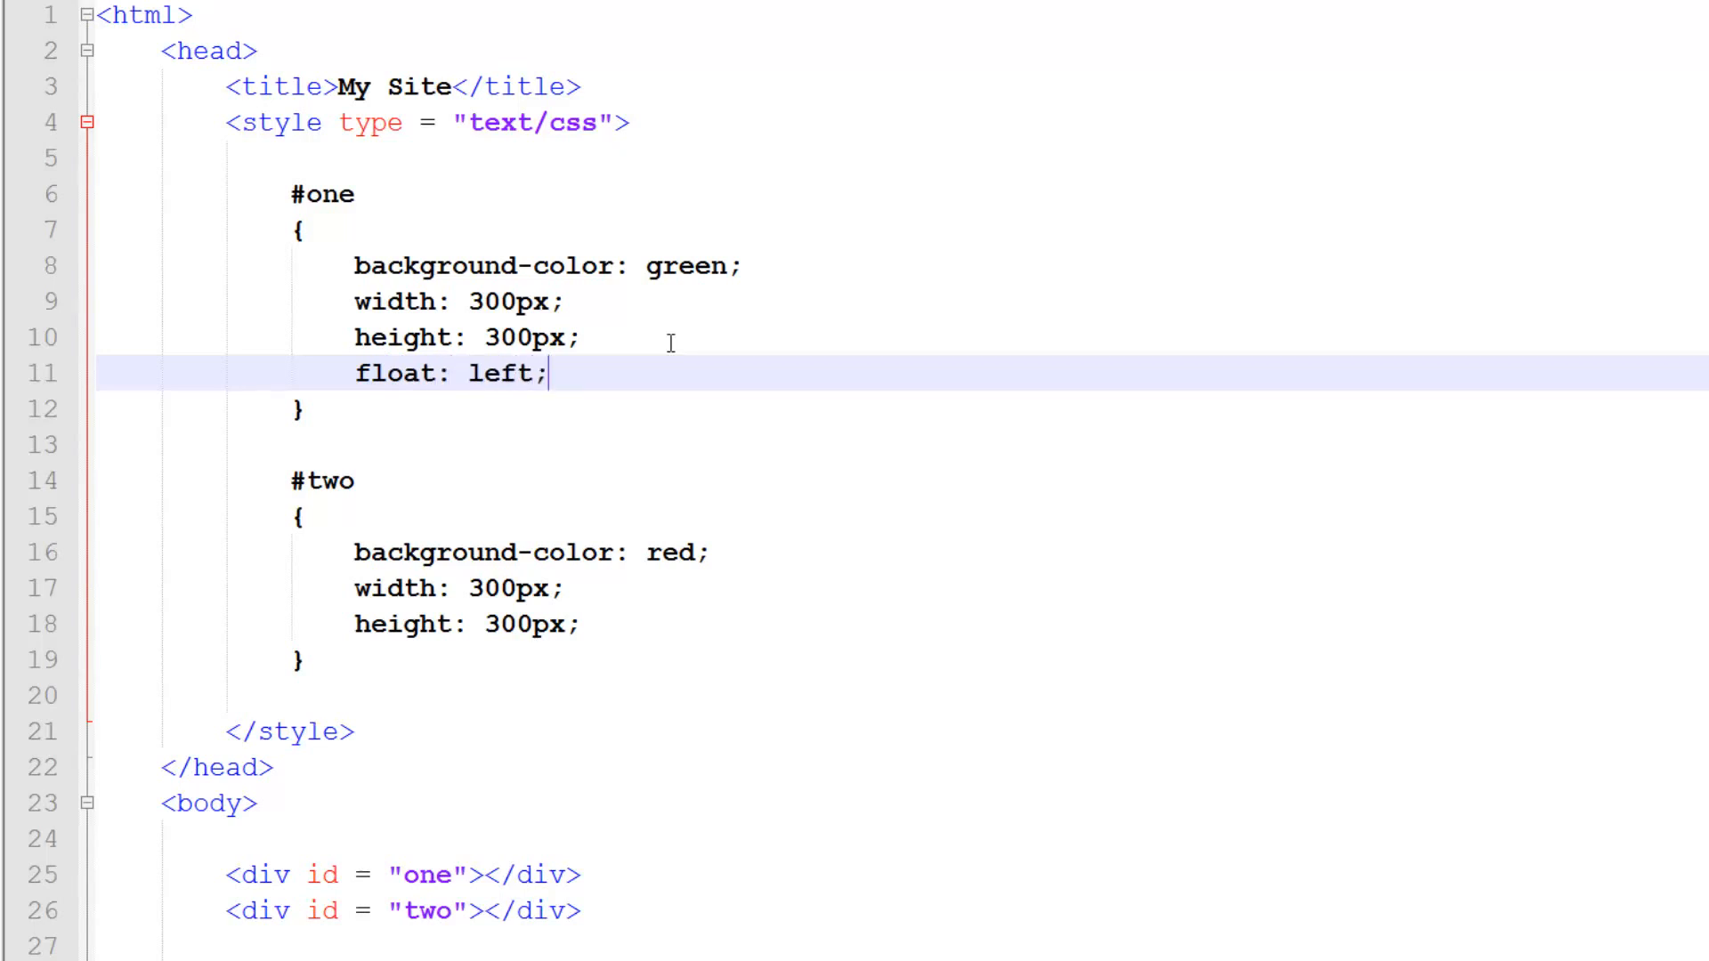
type("f")
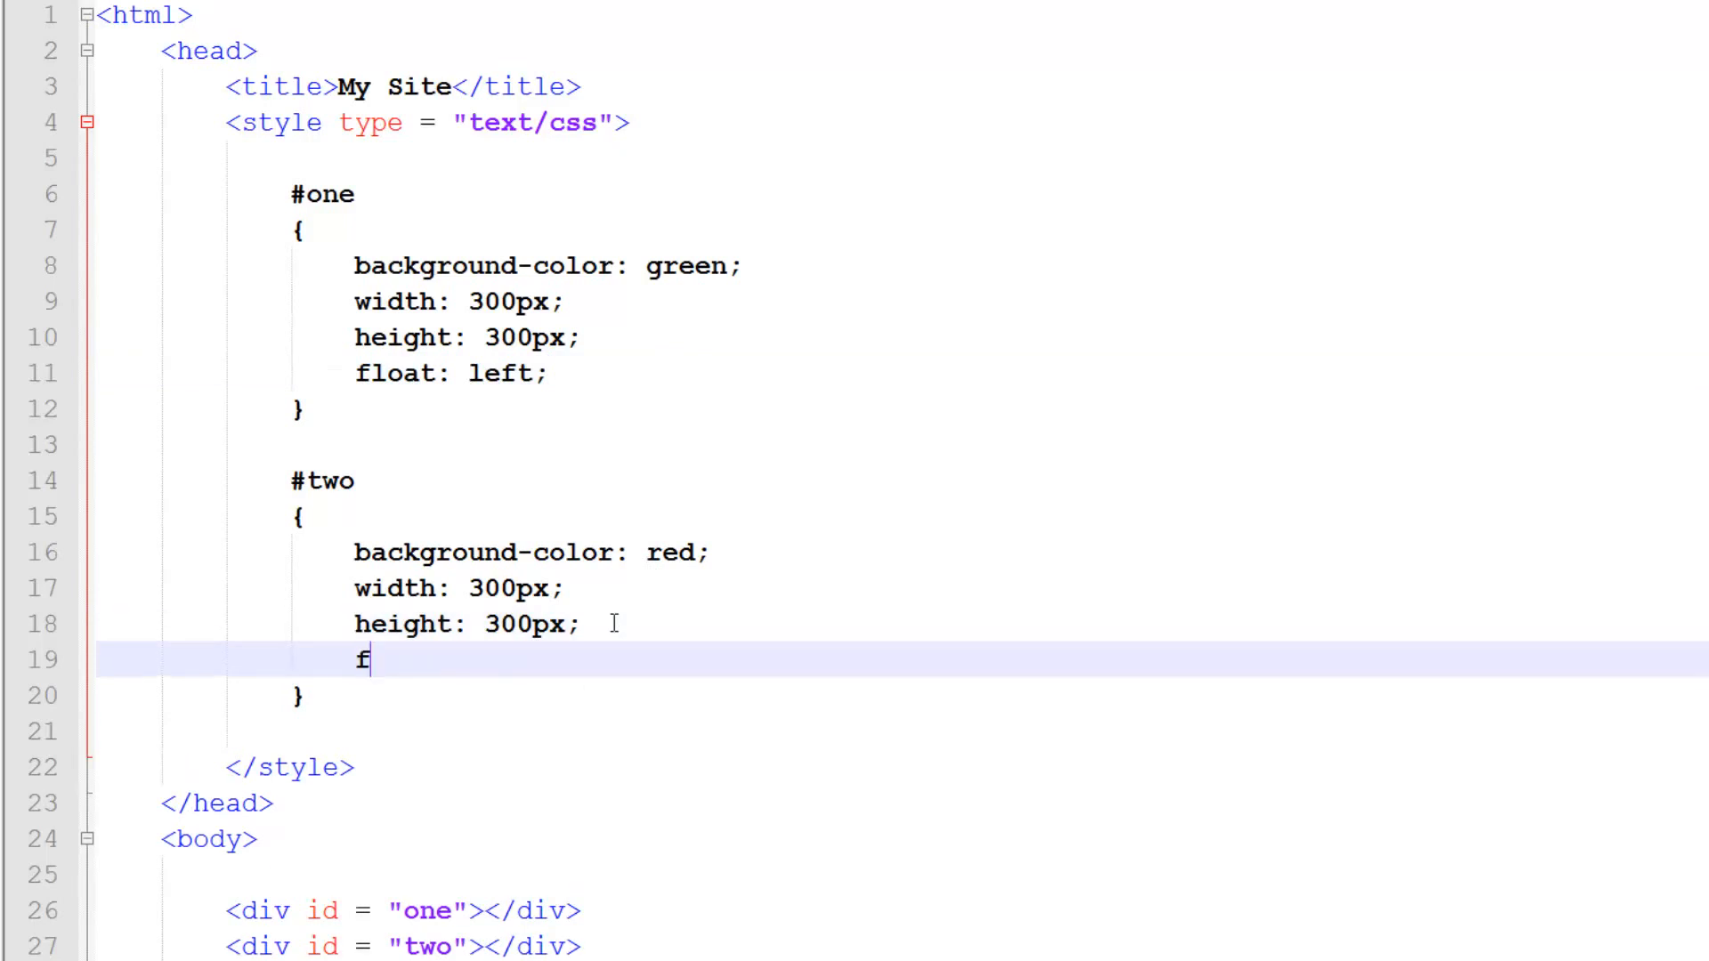
type("loat: right;")
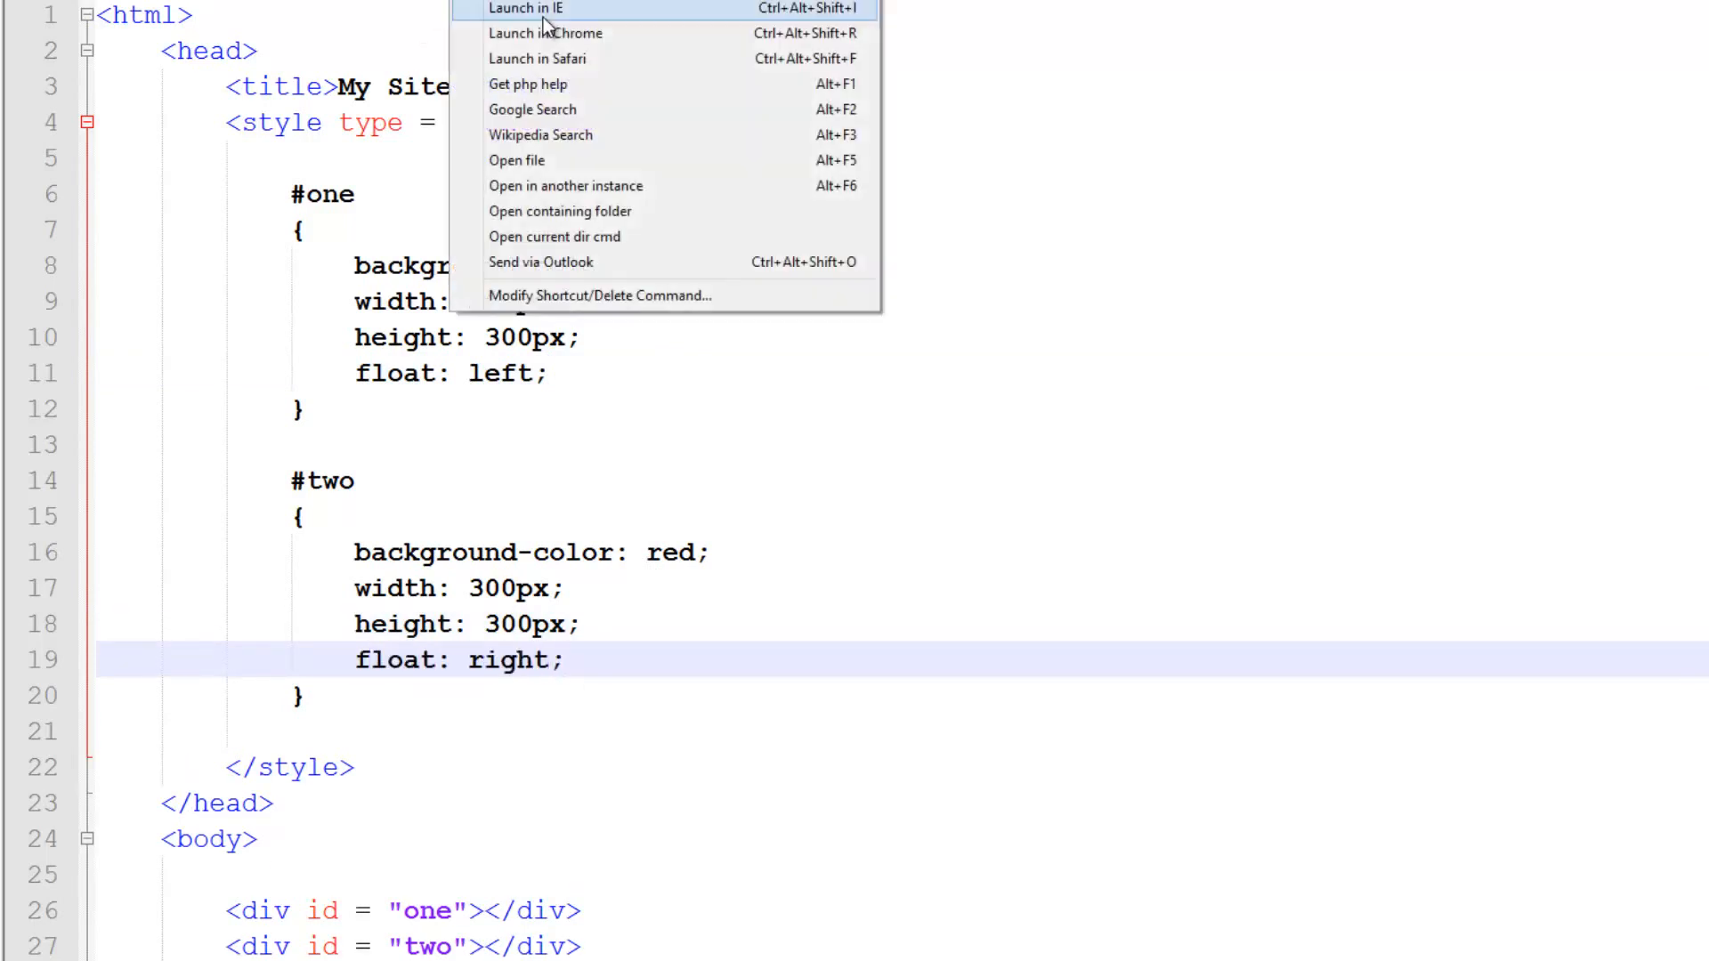
left_click(525, 9)
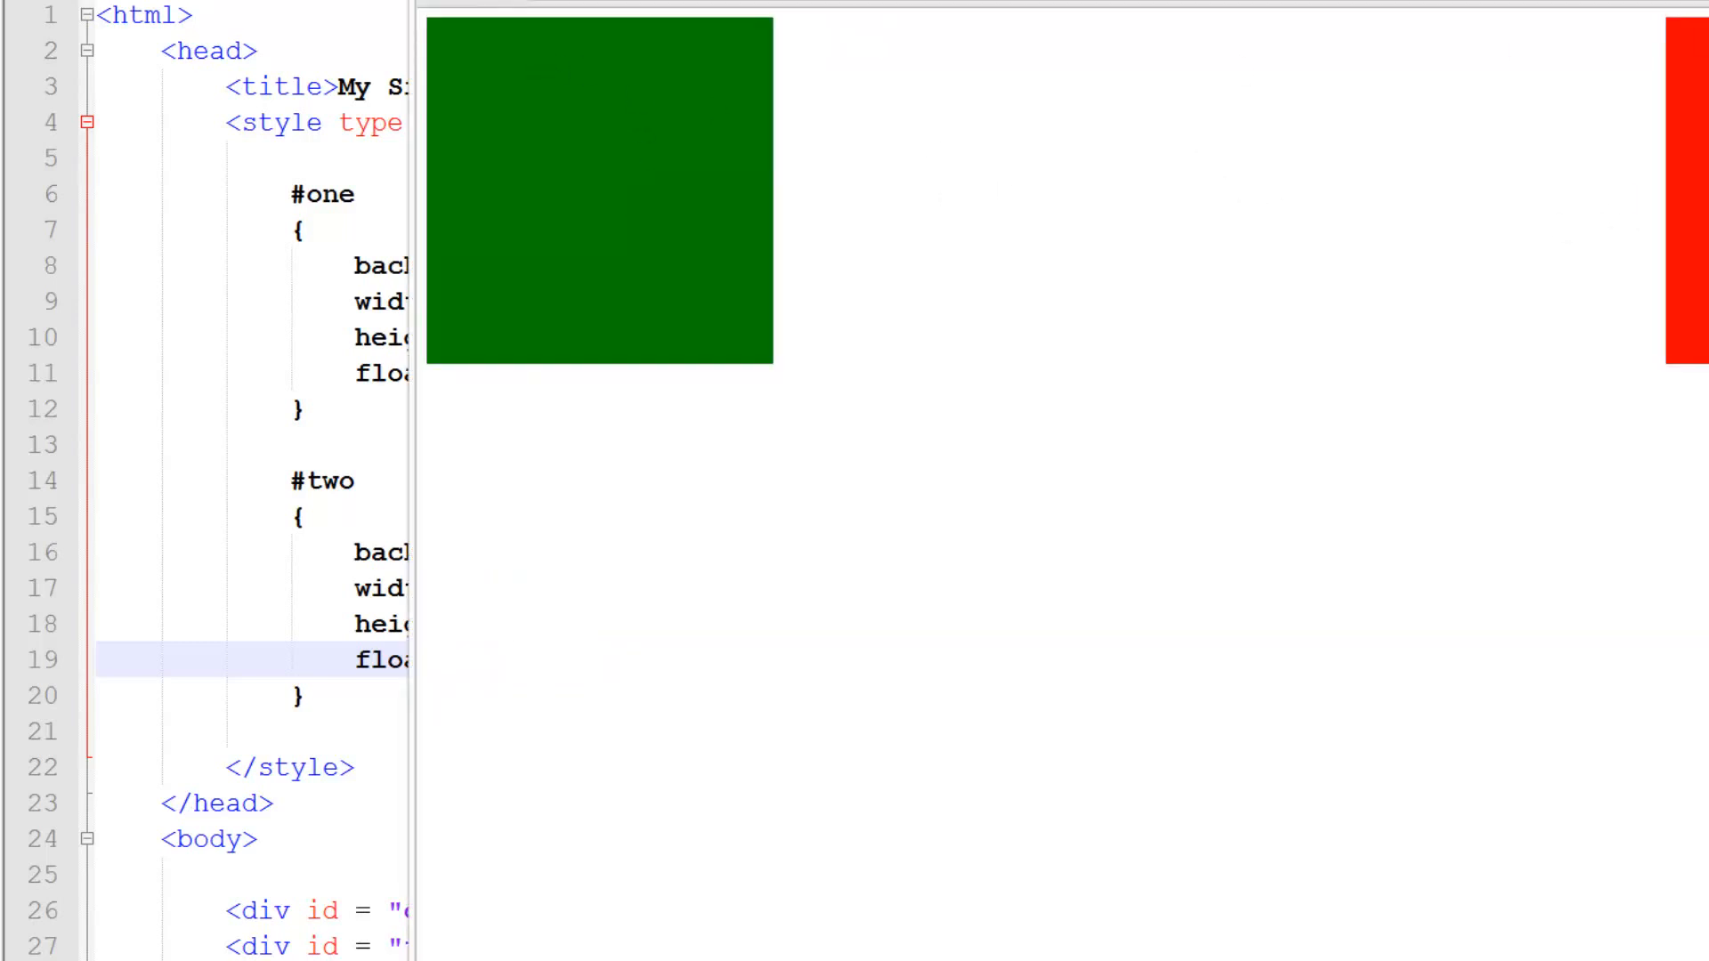
mouse_move(814, 314)
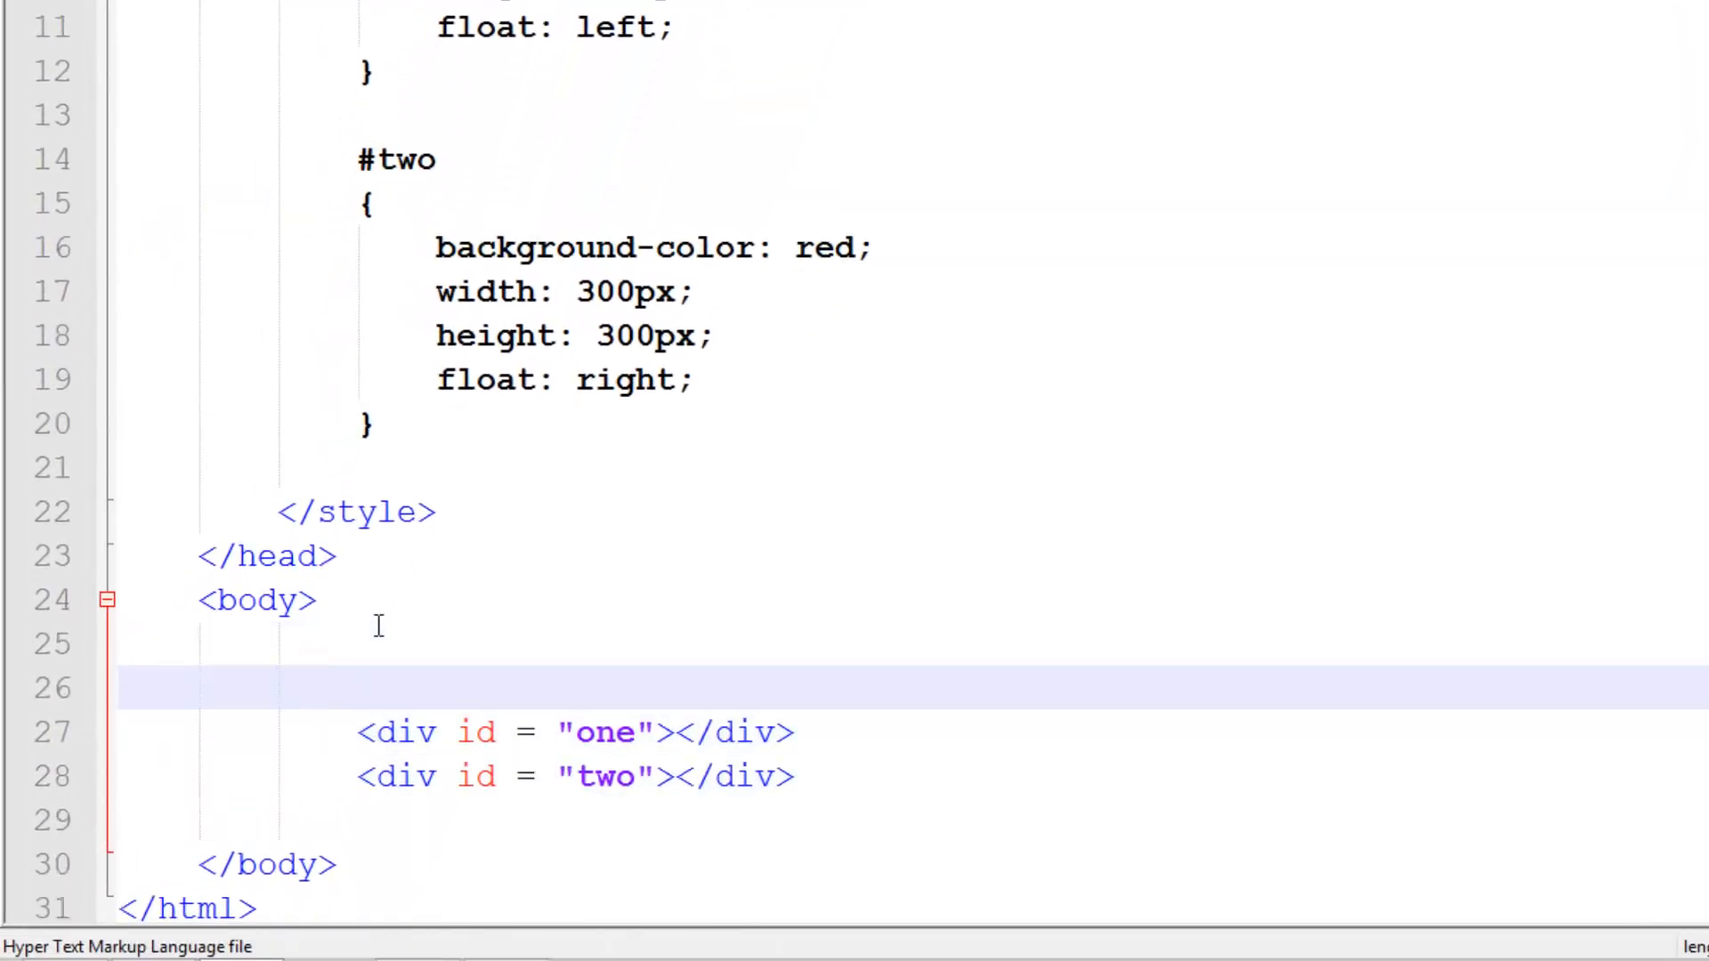
- Wrap both divs in a container <div id = "box"> with its closing </div>
type("<div id =")
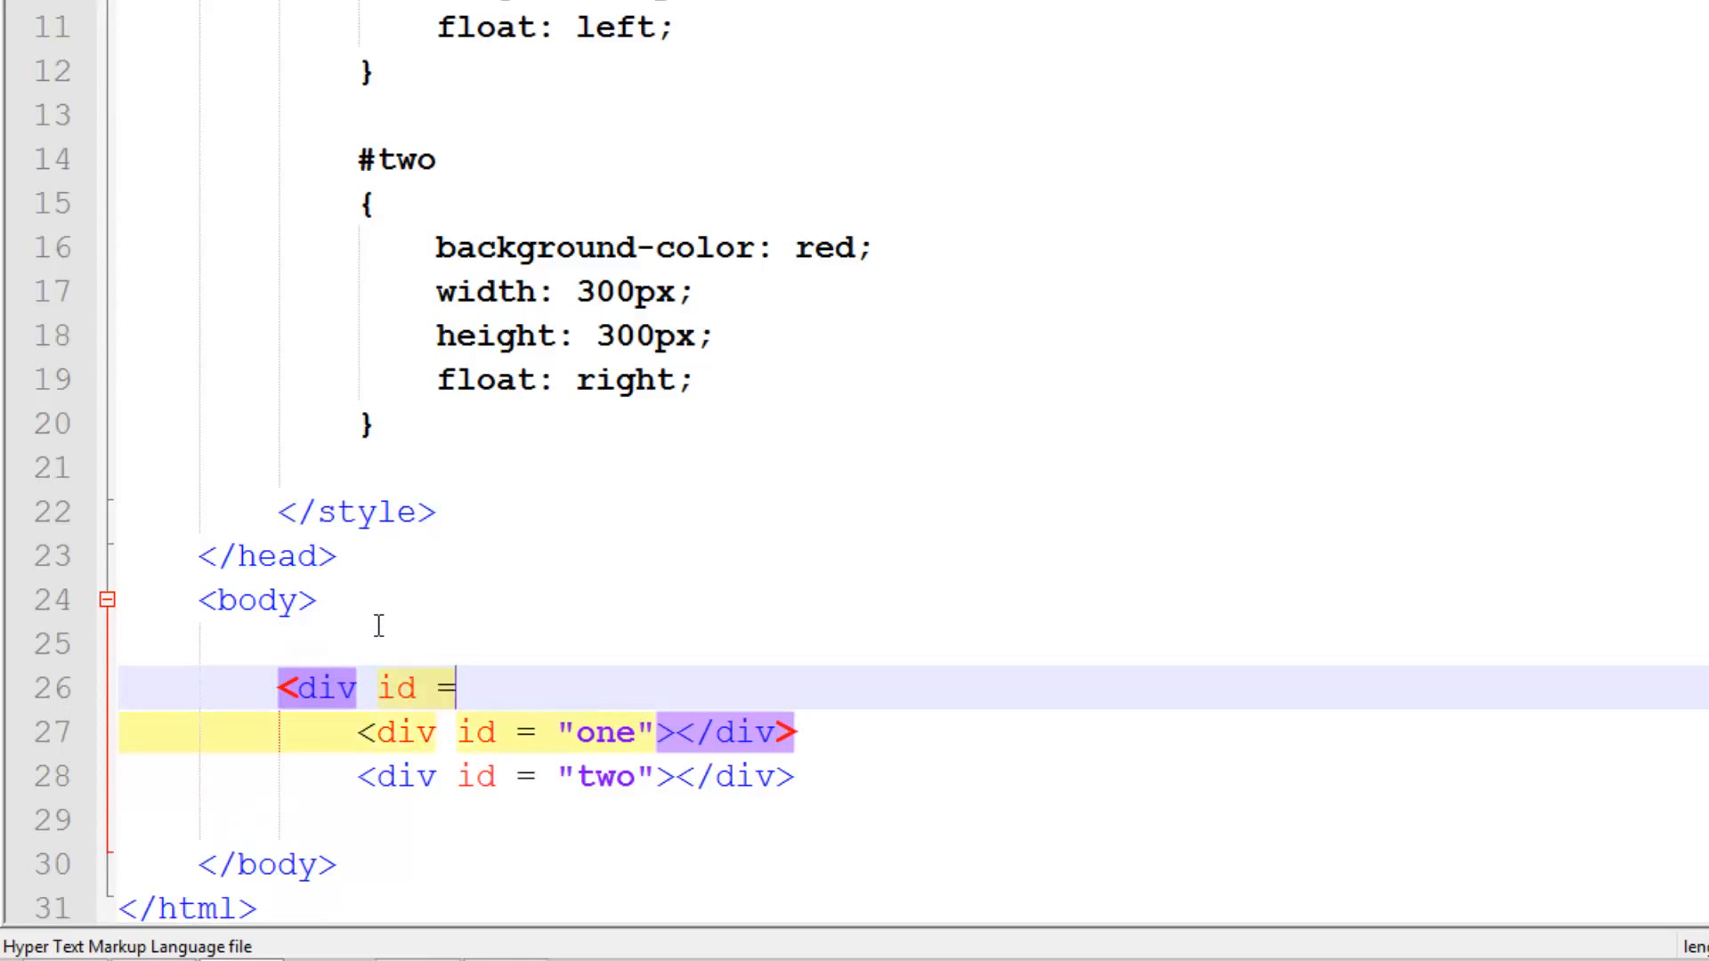
type("\"boc\"")
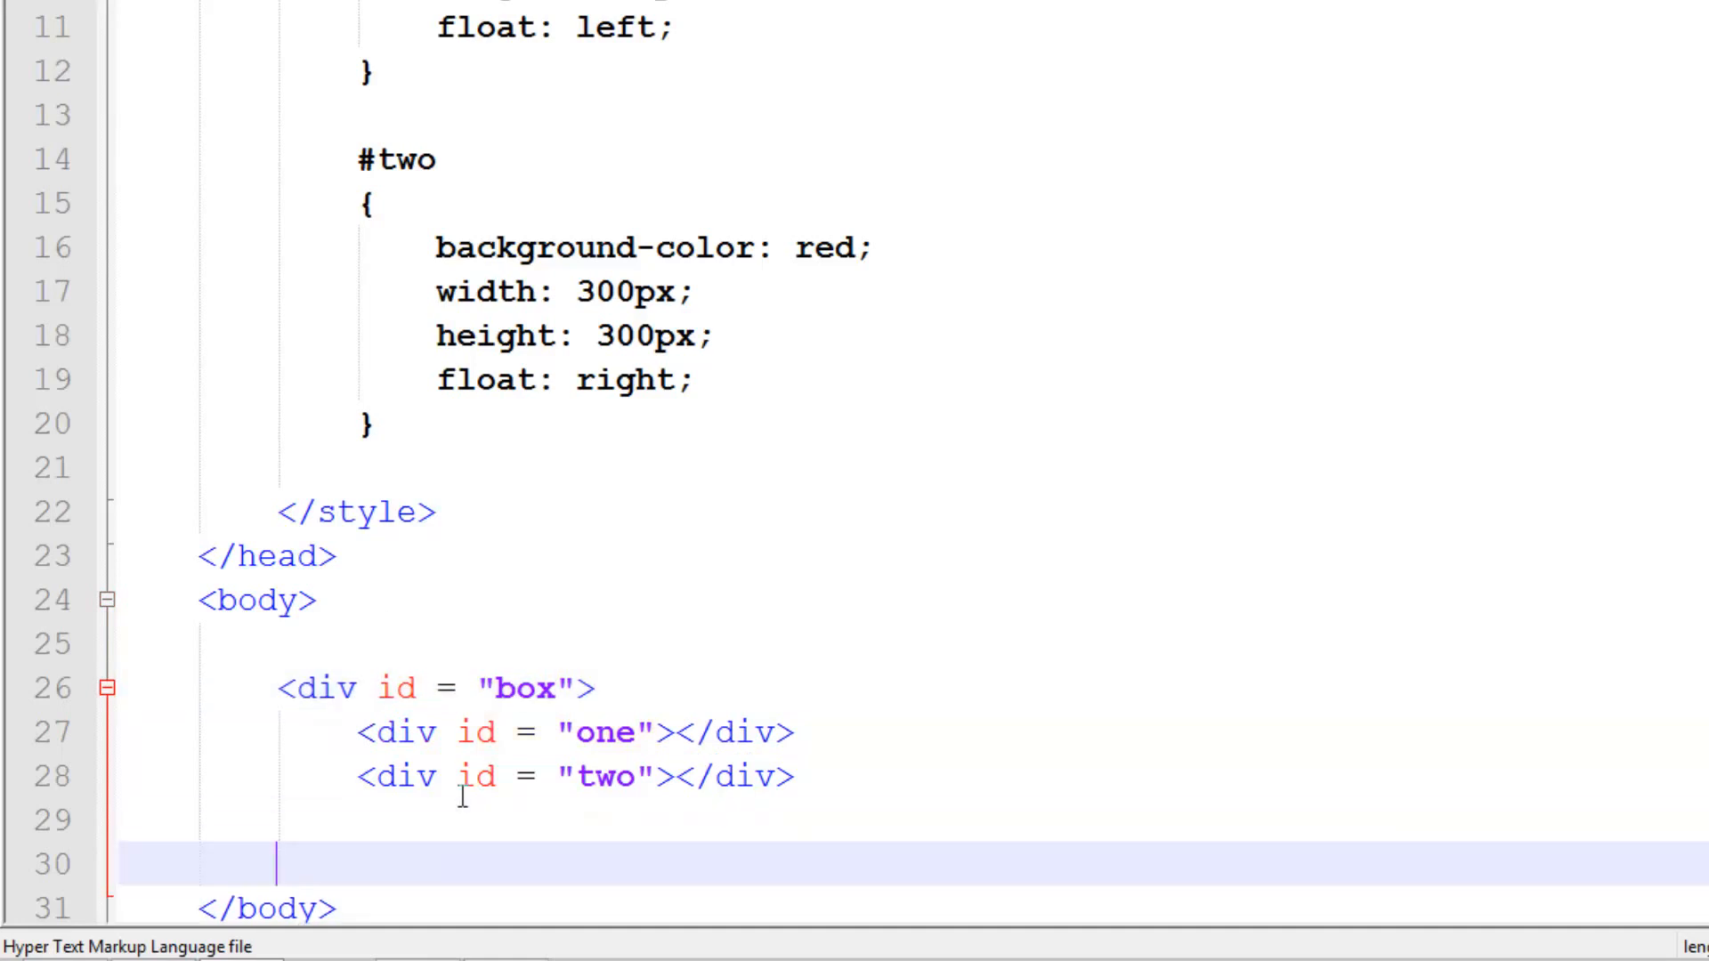
type("</div>")
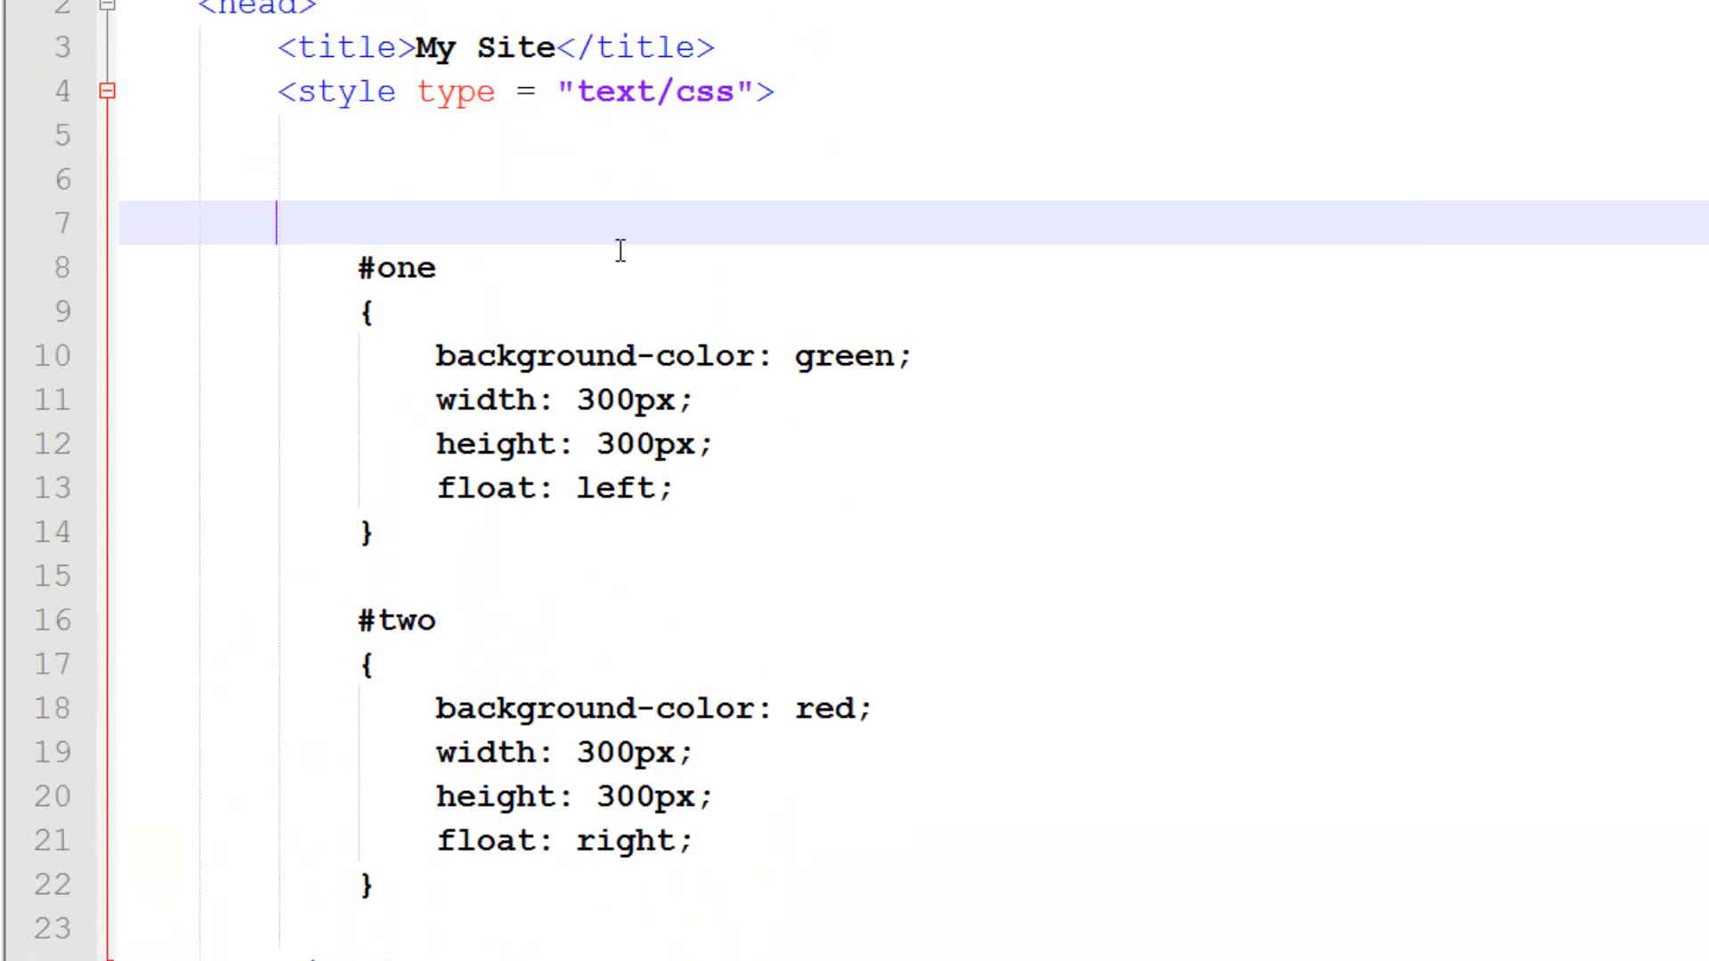
- Write a #box rule with a 600px width and background-color blue
type("#box")
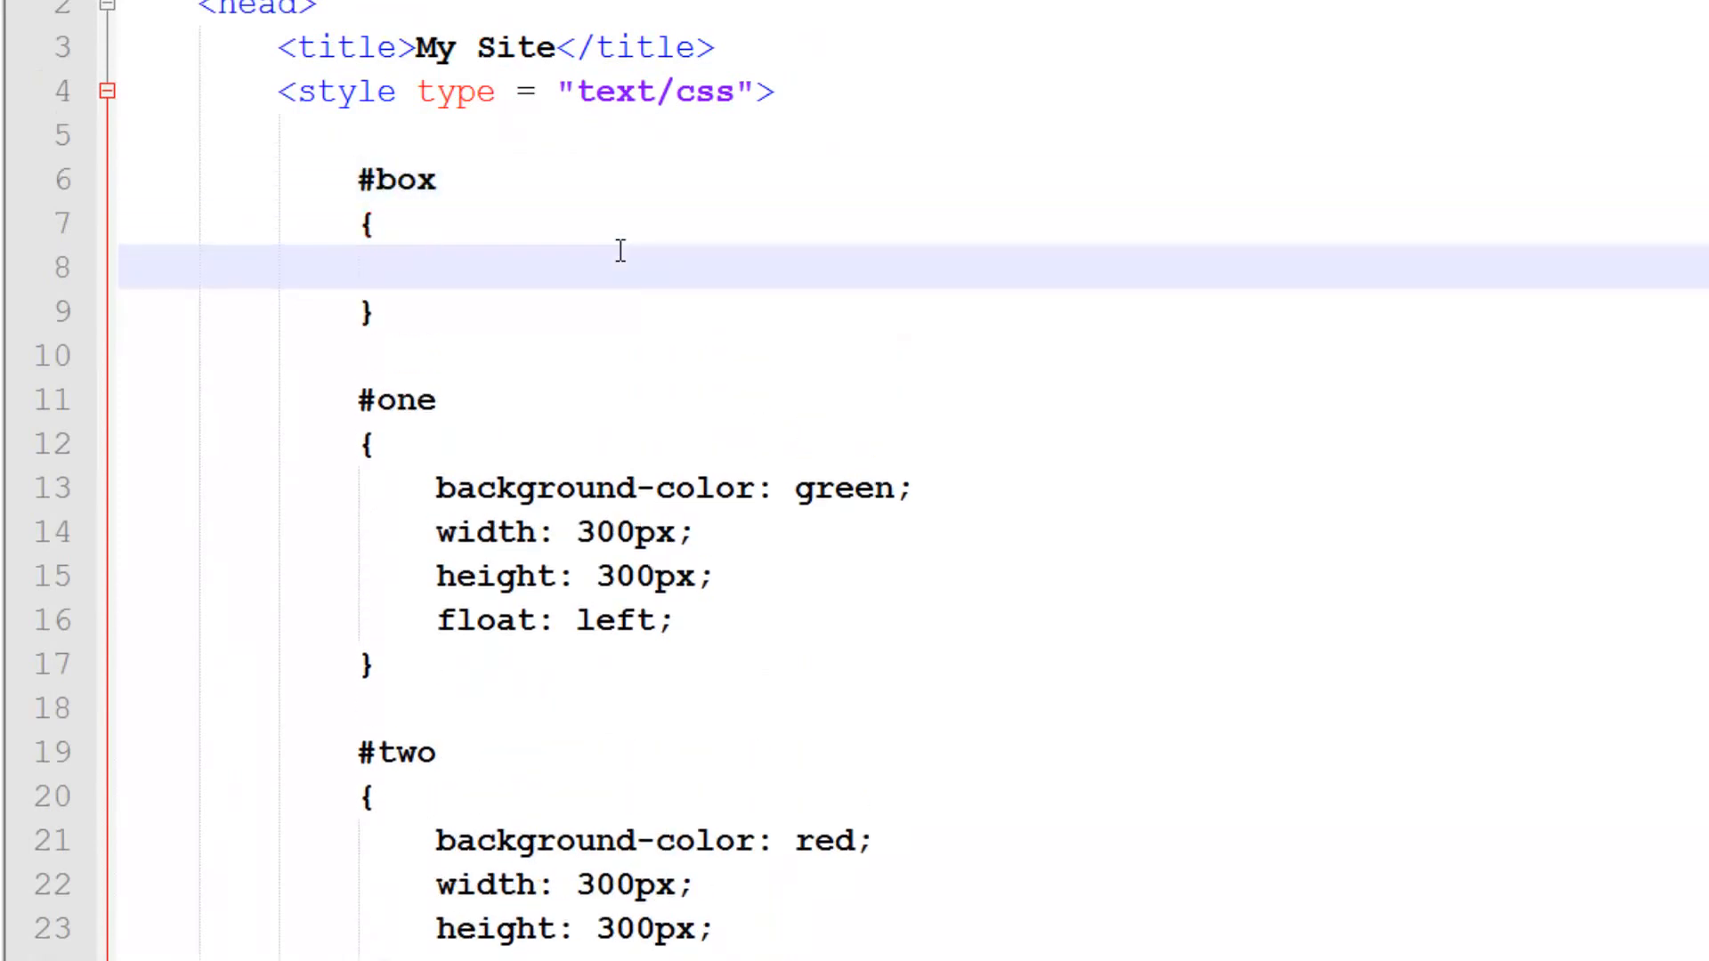
type("width:")
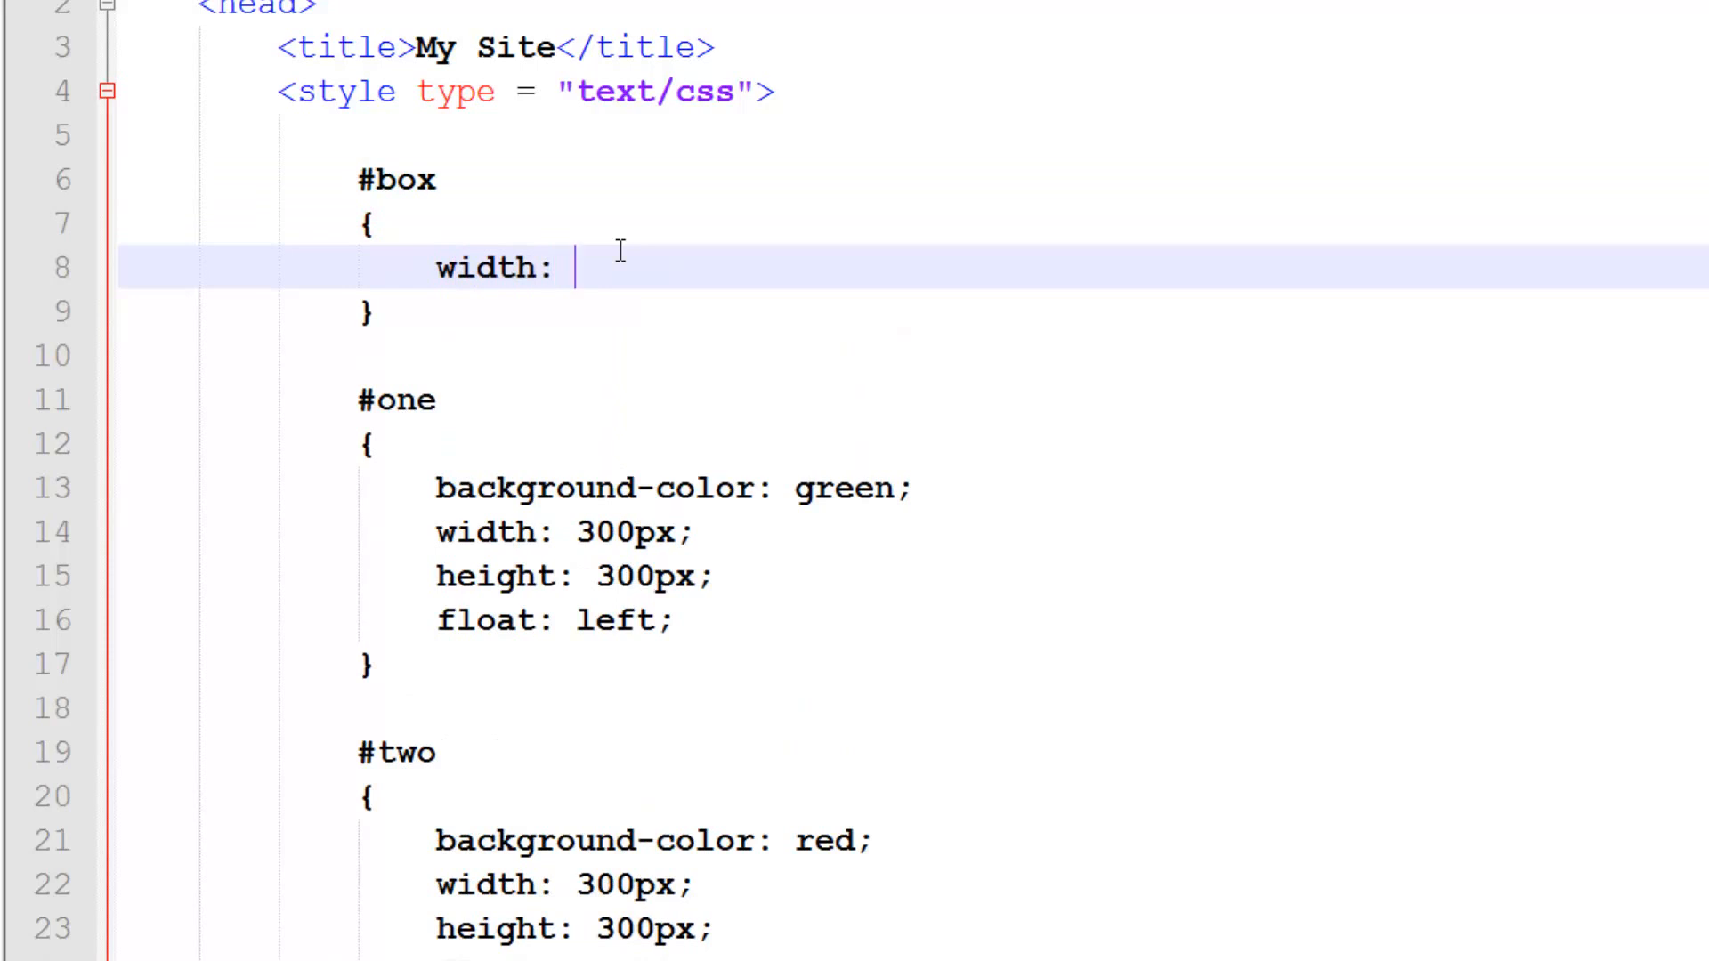
type("3")
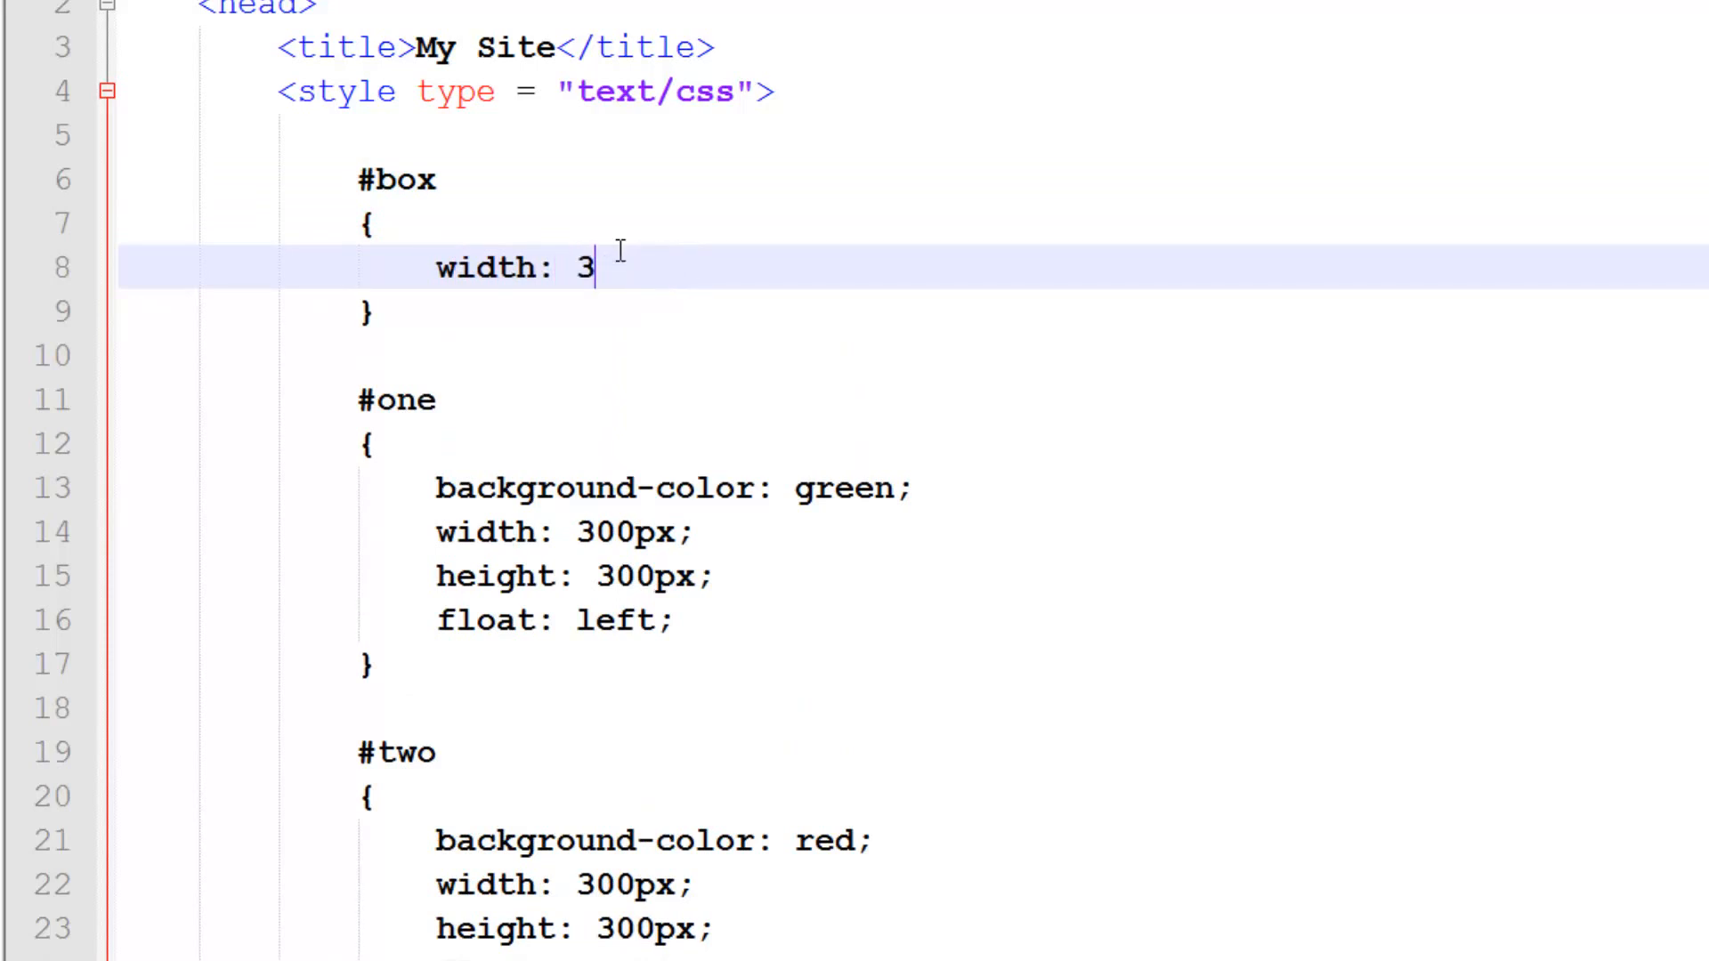
type("00px;")
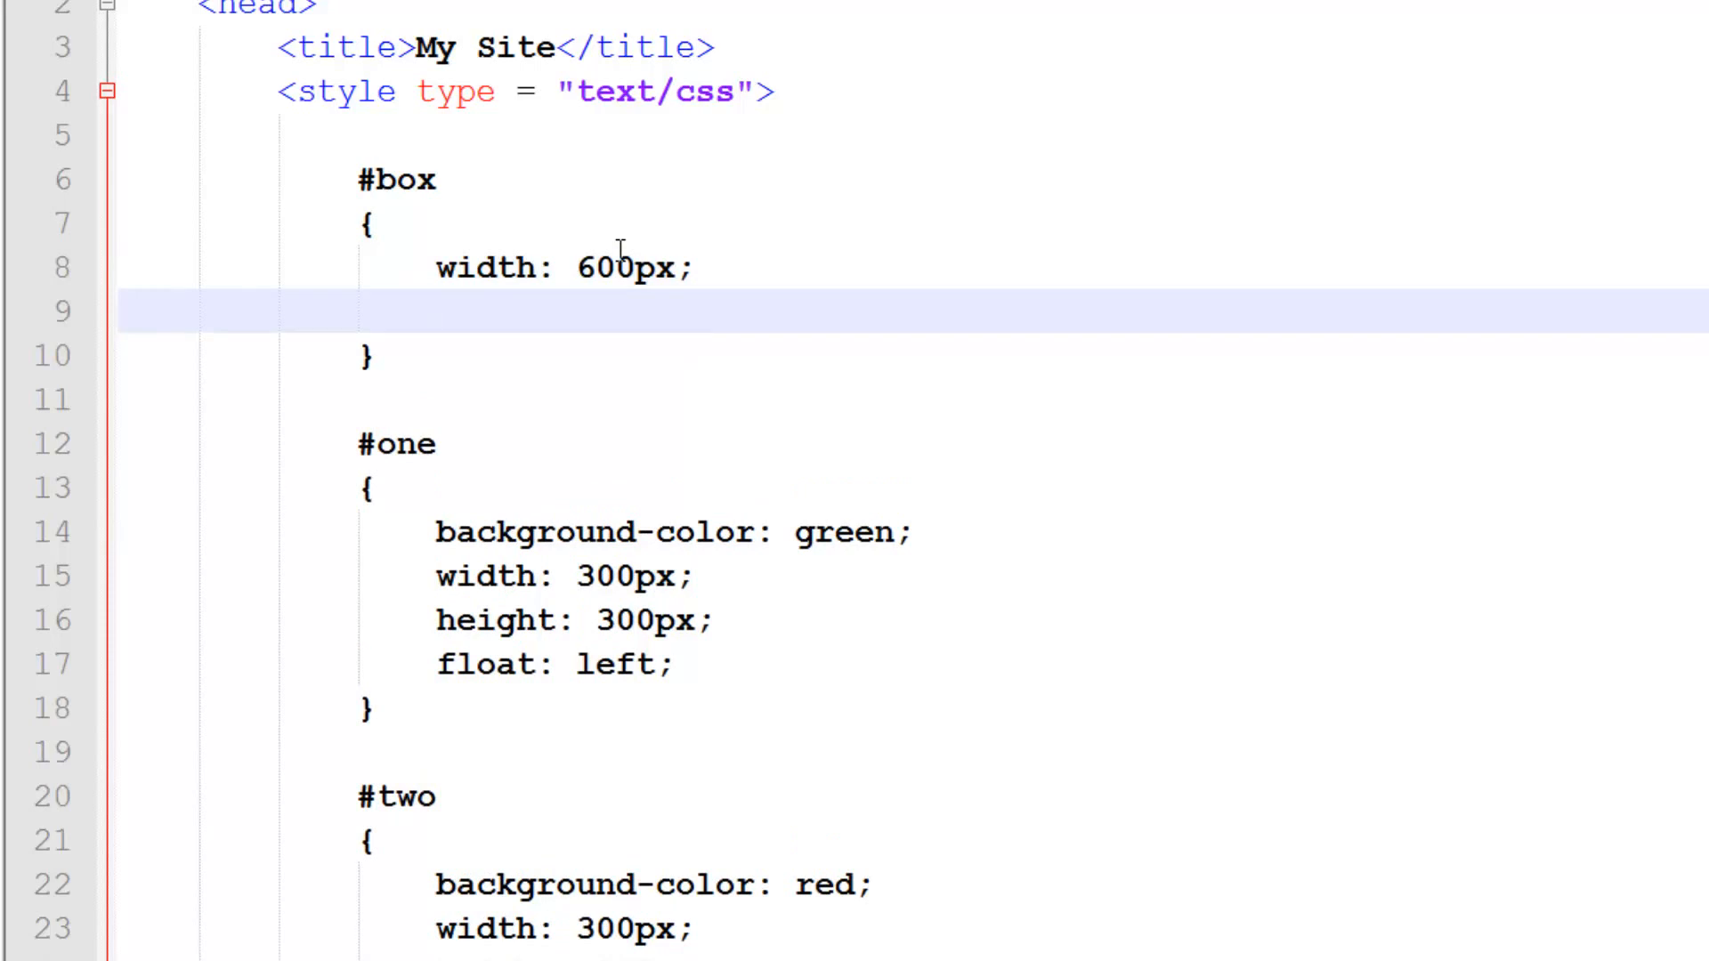
type("back")
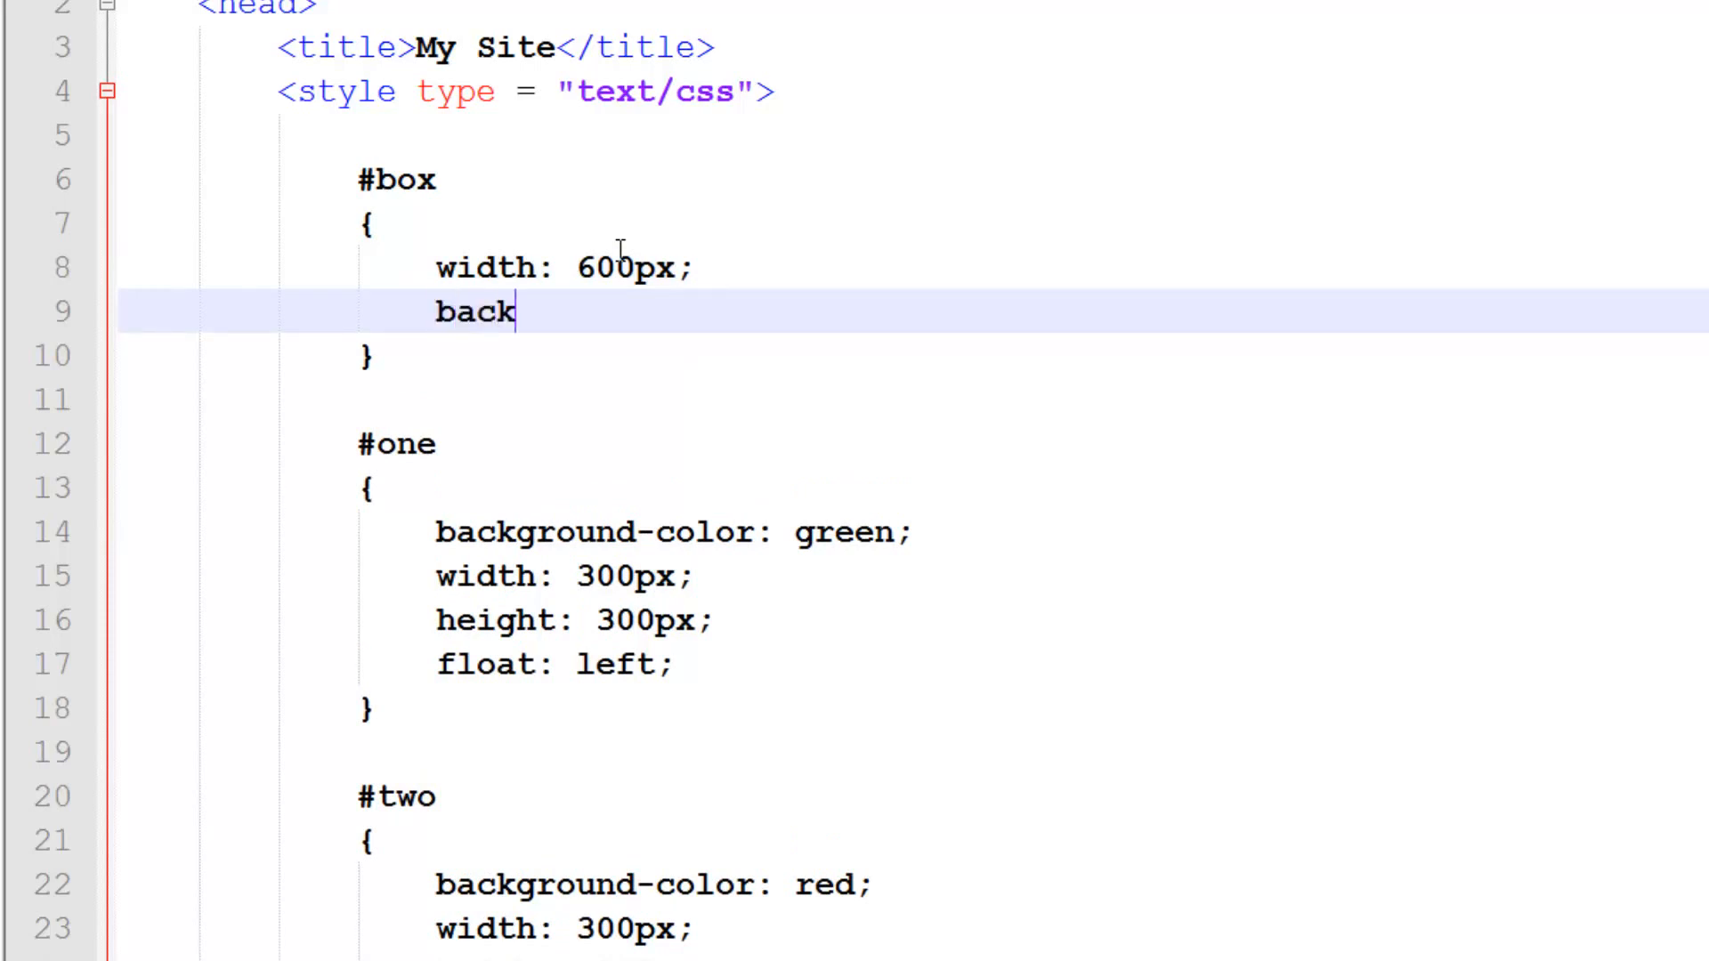
type("ground-colo")
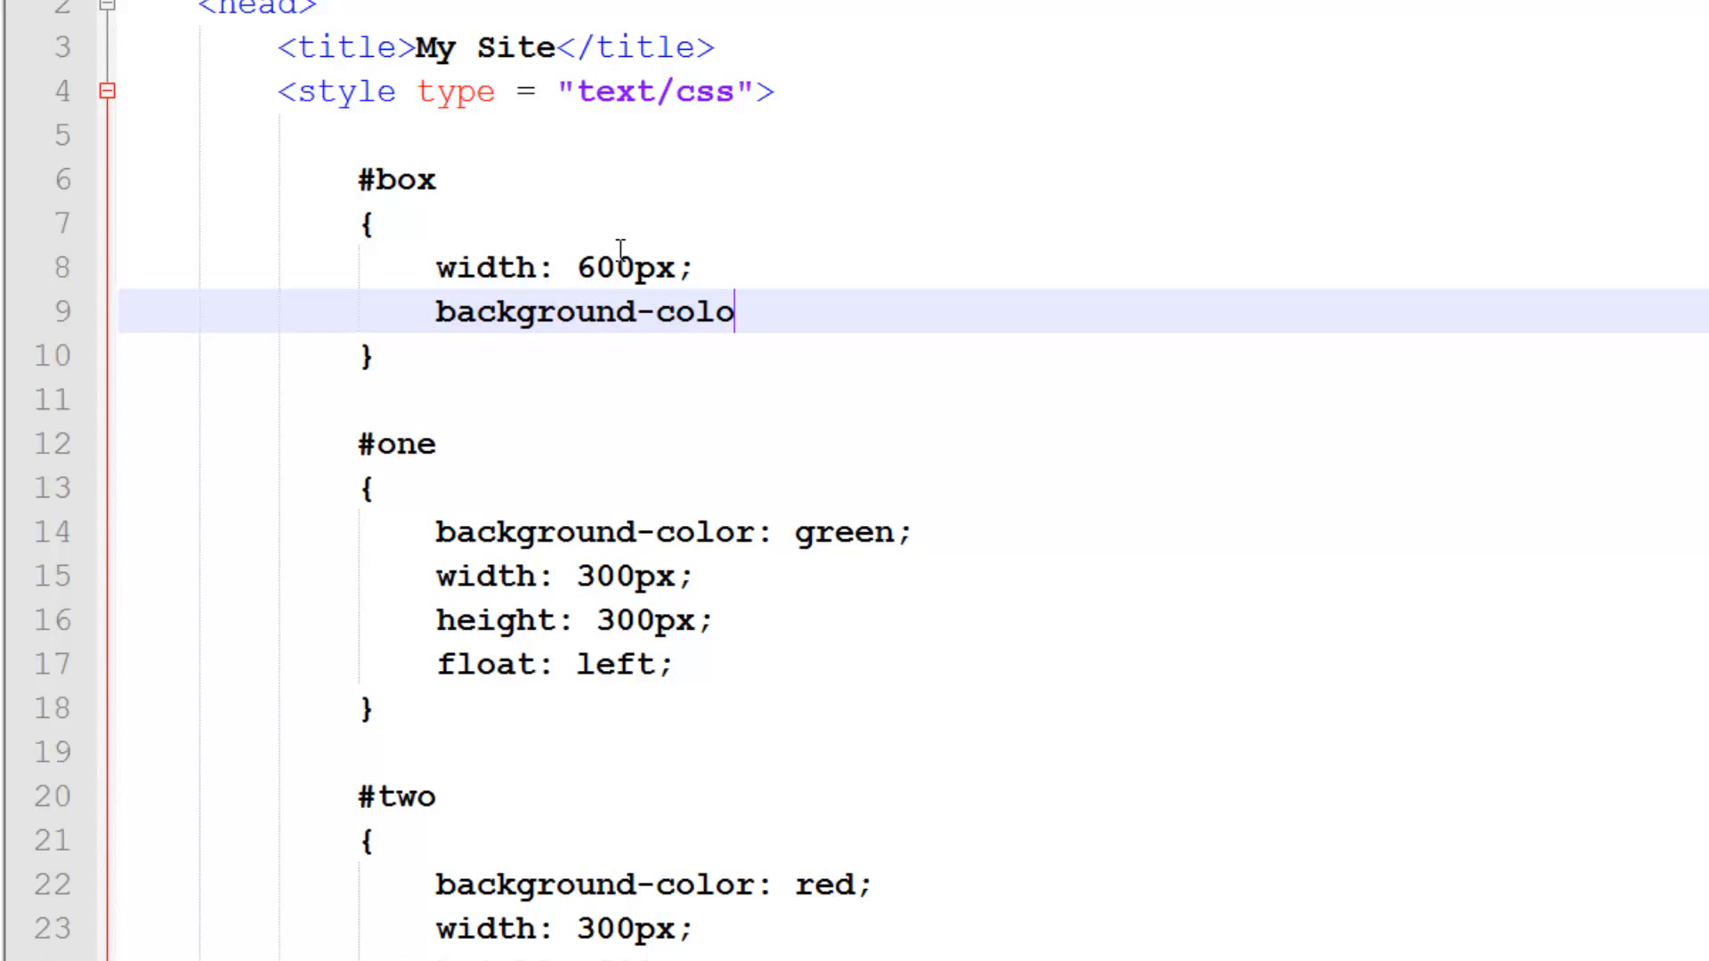
type("r: blu")
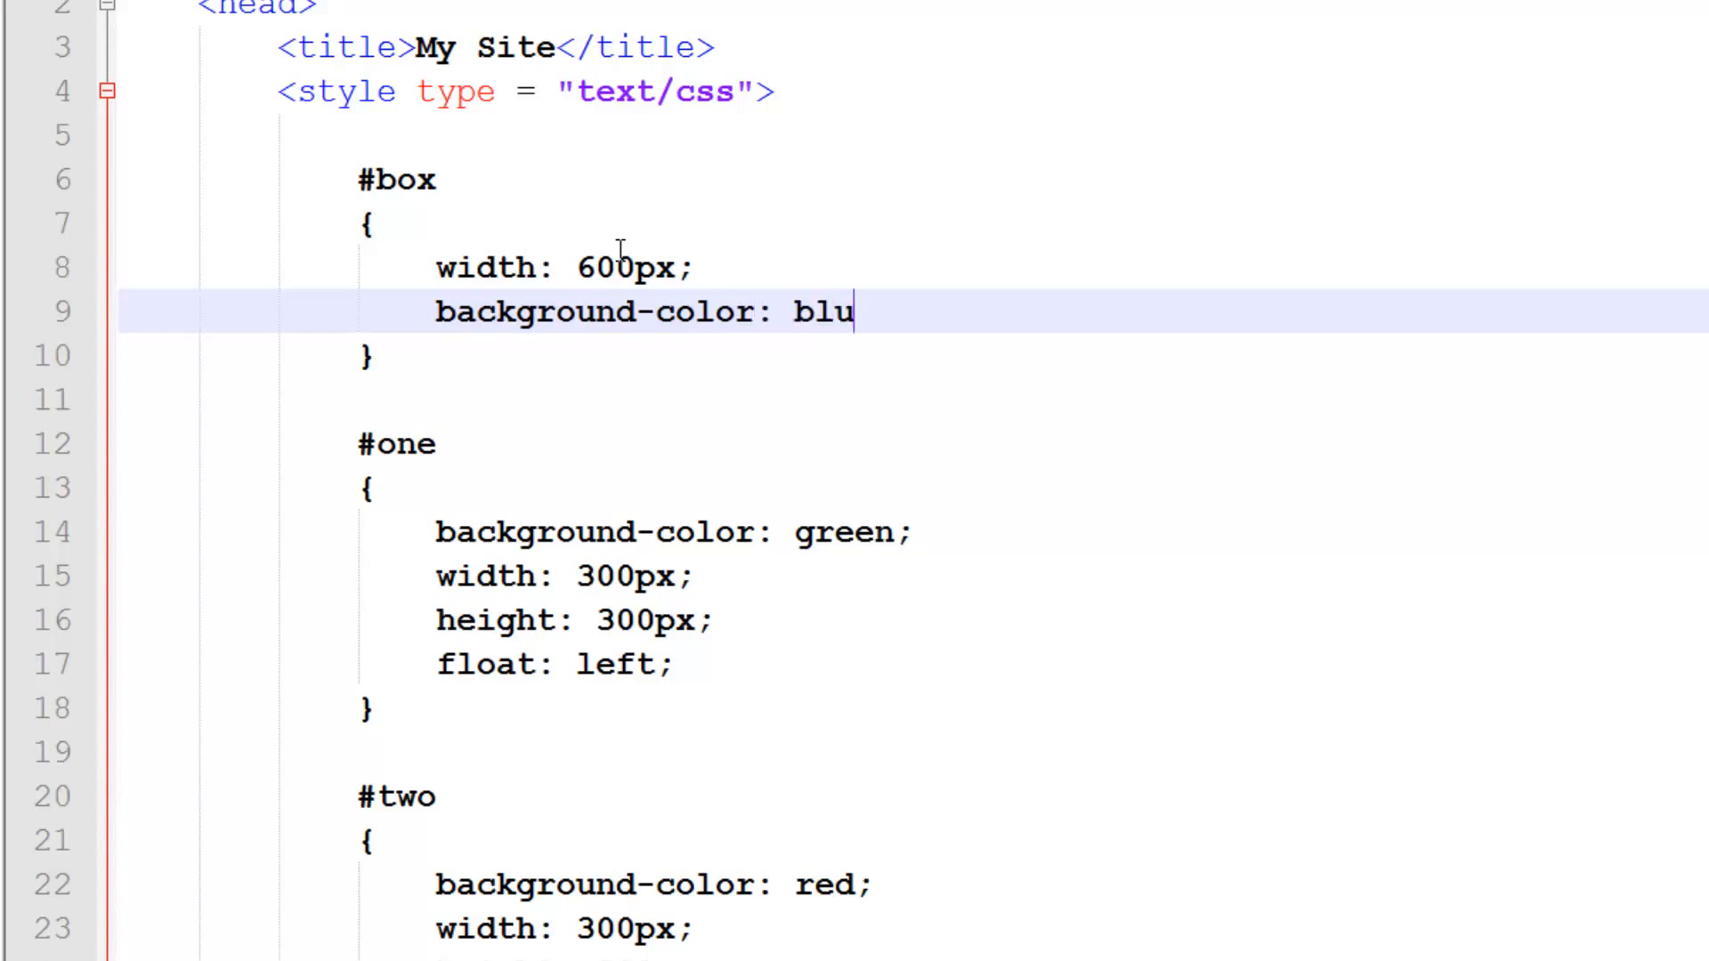
type("e;")
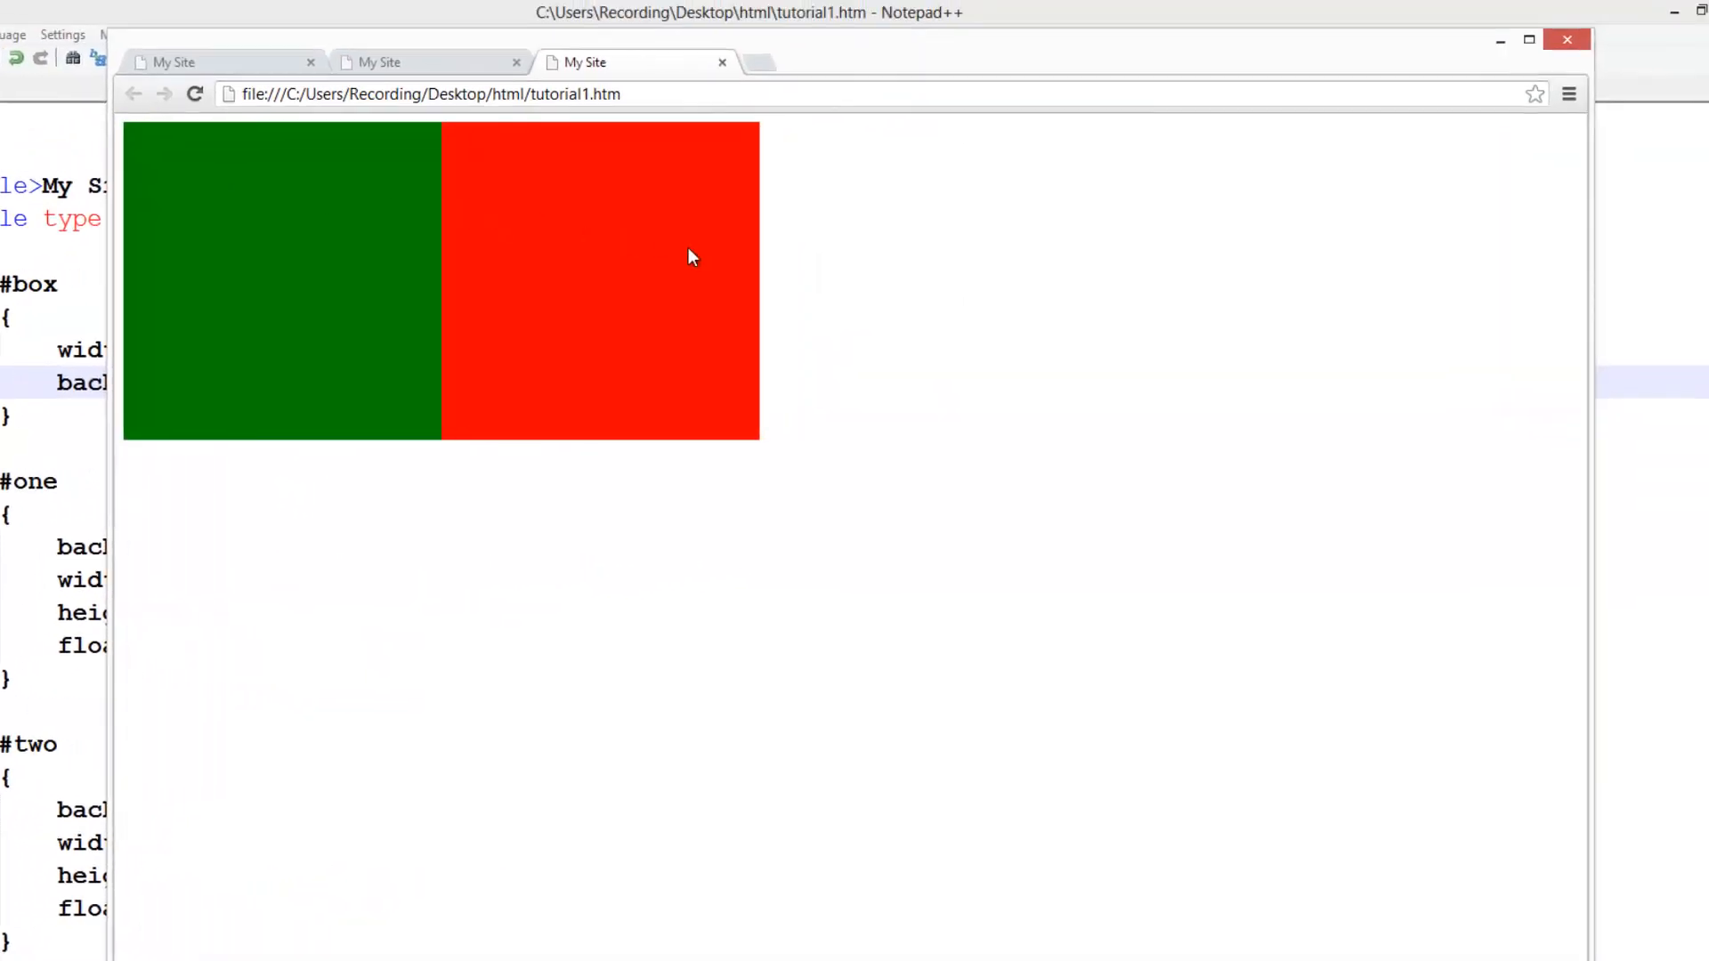
mouse_move(454, 376)
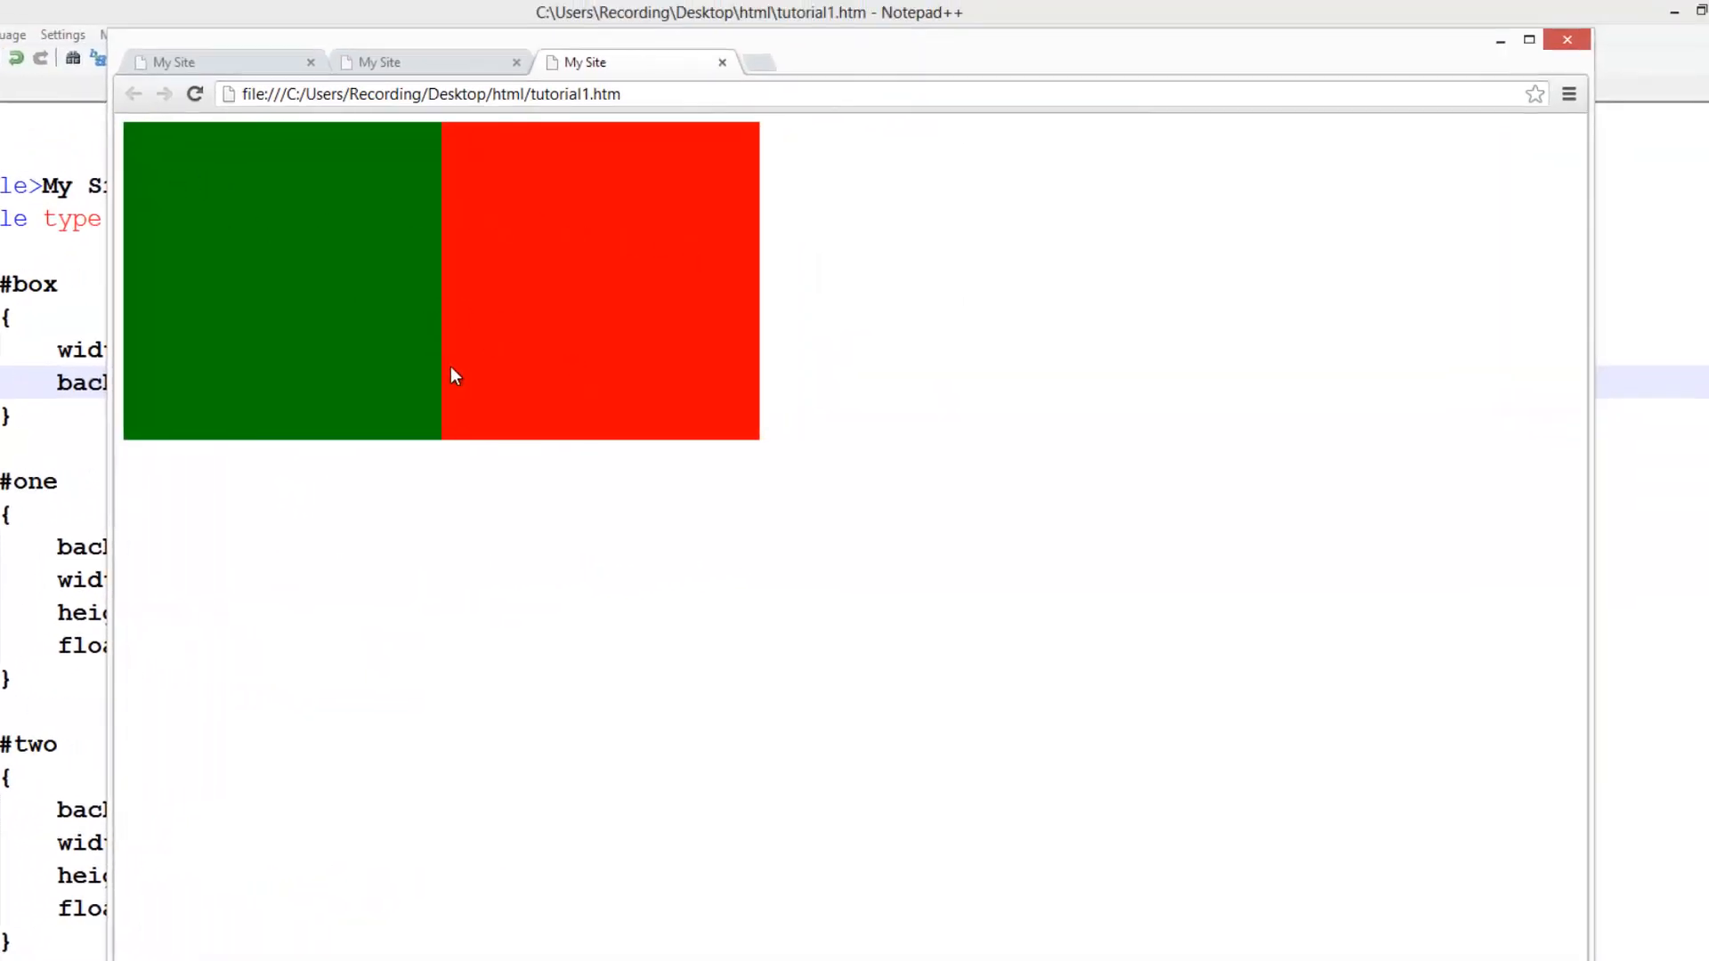
mouse_move(783, 663)
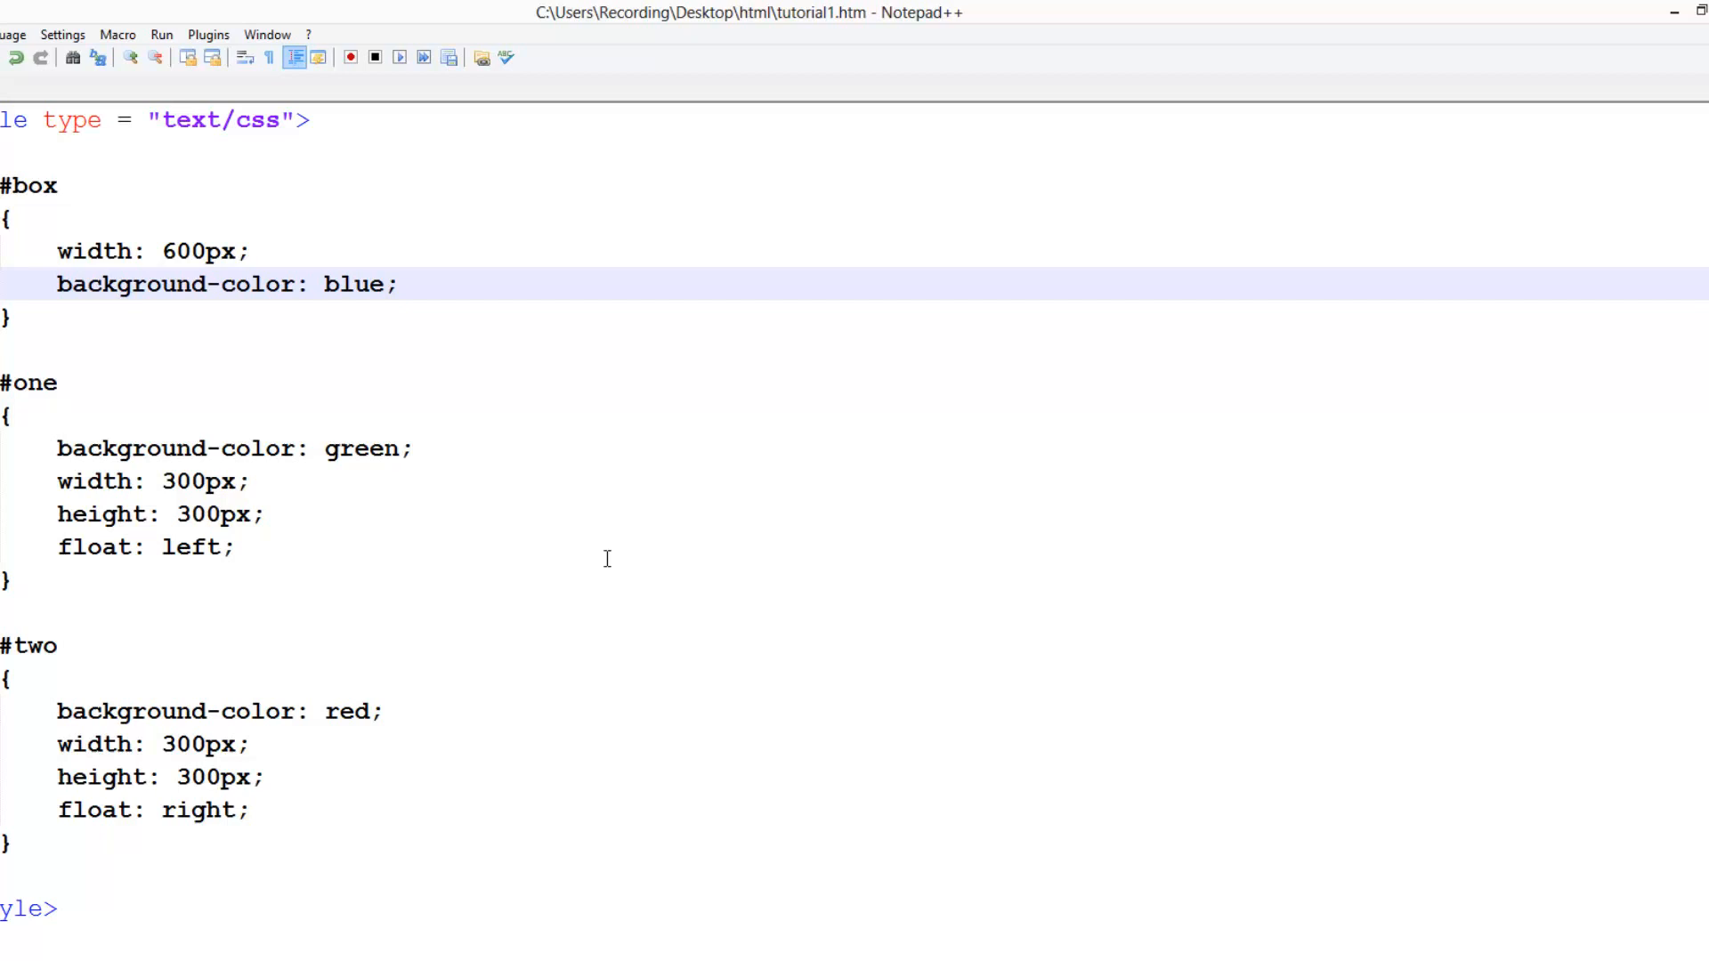
mouse_move(493, 552)
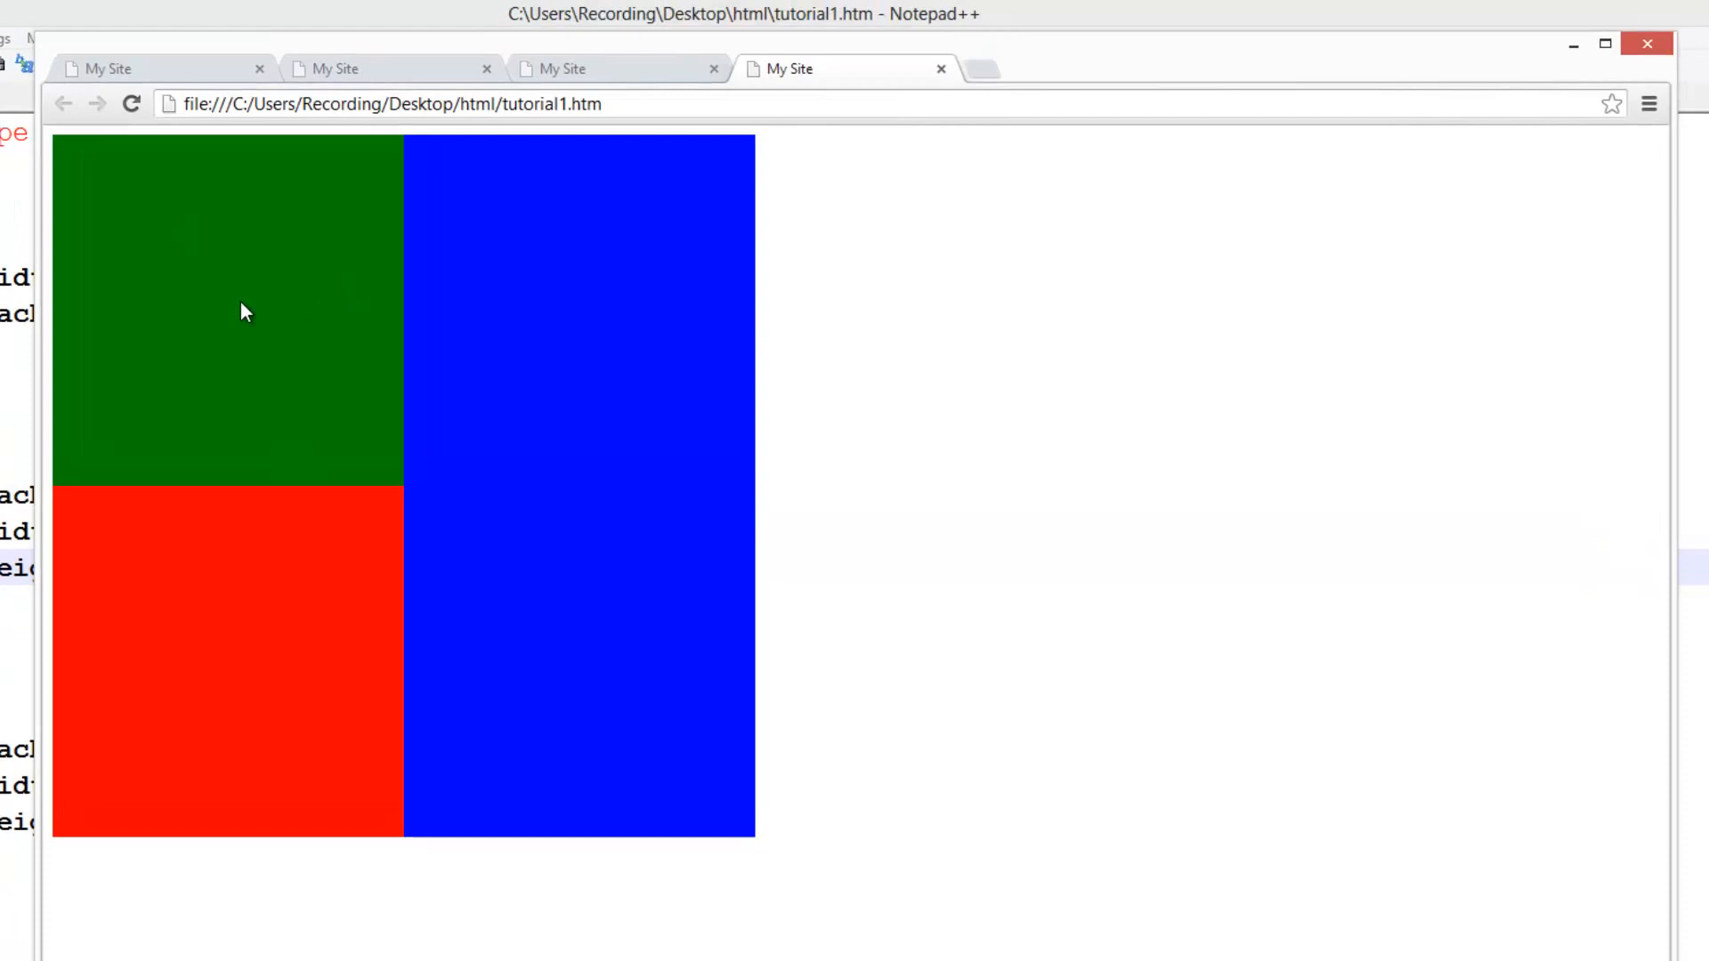
mouse_move(308, 509)
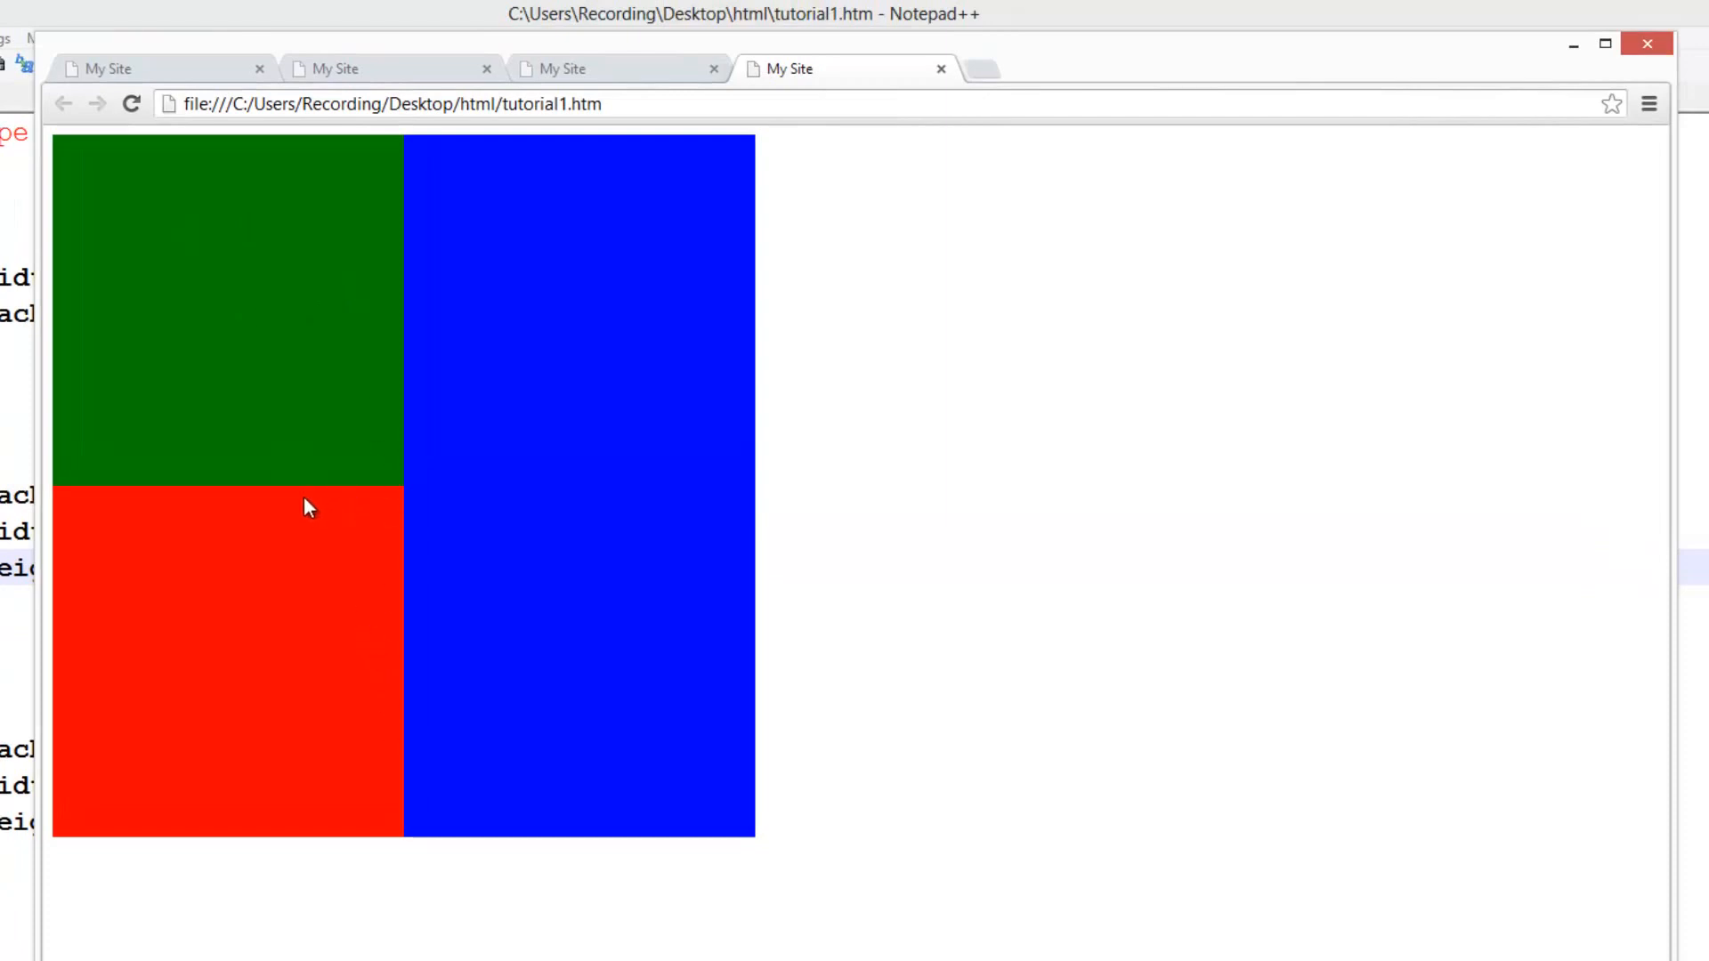